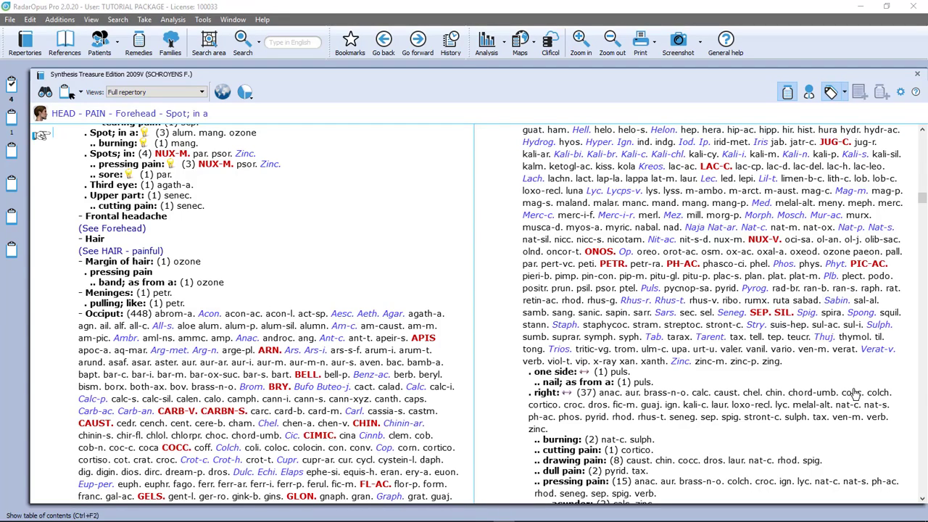
mouse_move(620, 191)
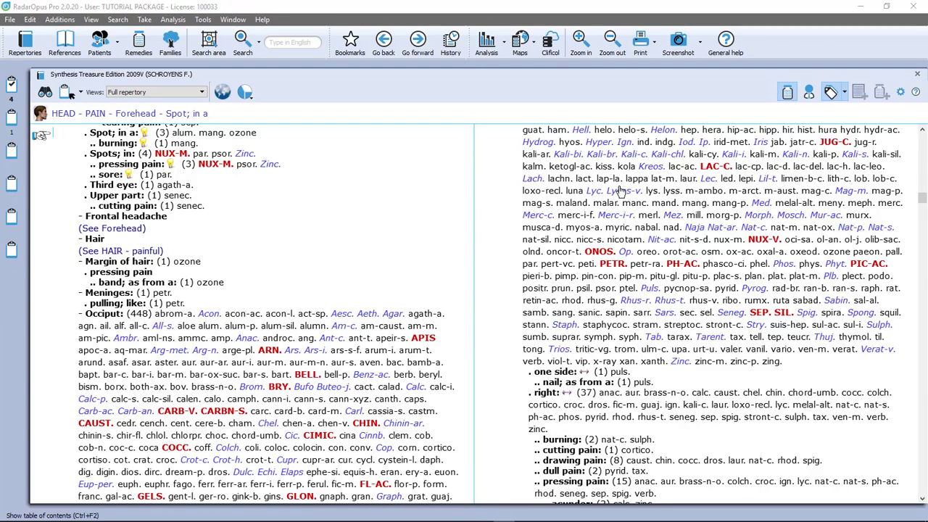
mouse_move(432, 212)
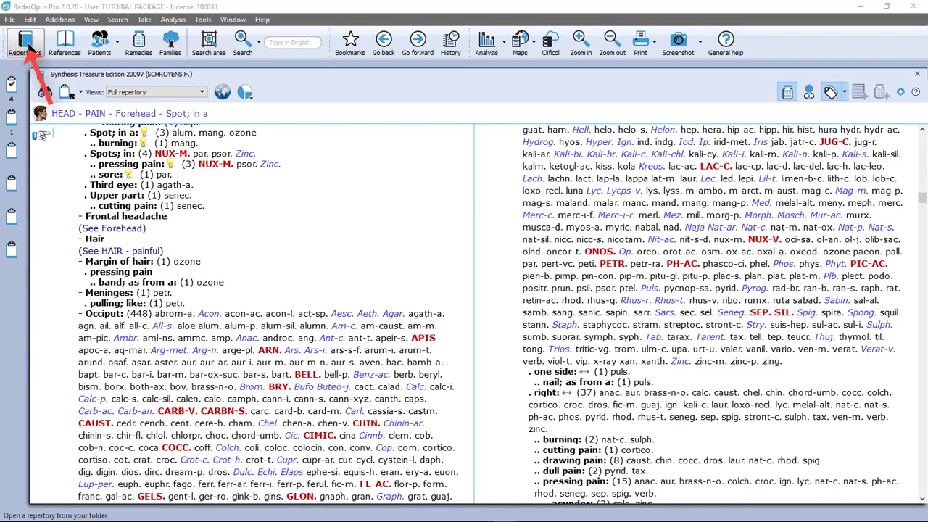
Show the repertory library, then switch from Kent back to the Synthesis Treasure Edition window.
click(23, 42)
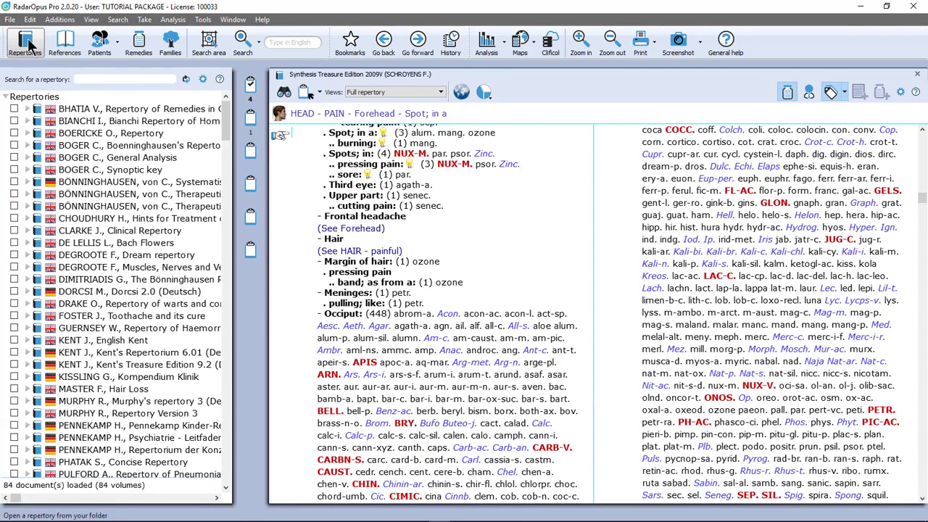
mouse_move(87, 108)
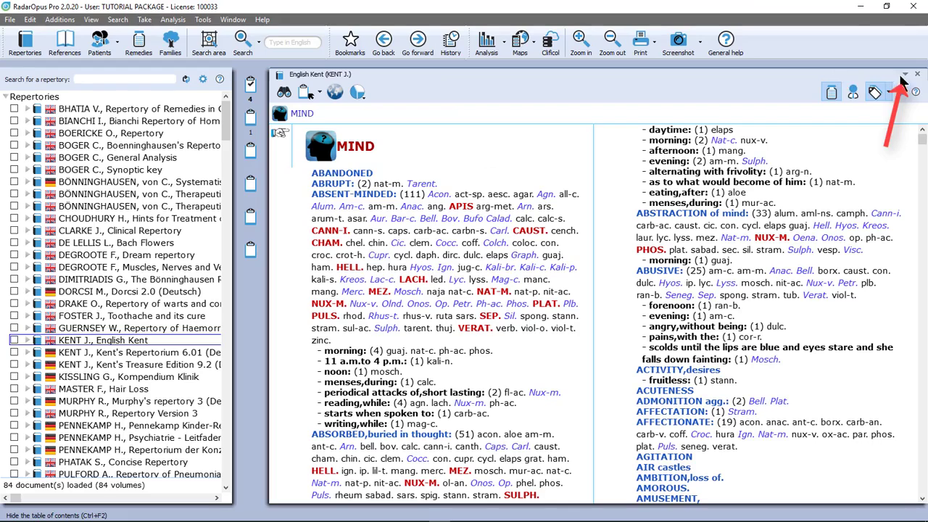
click(904, 74)
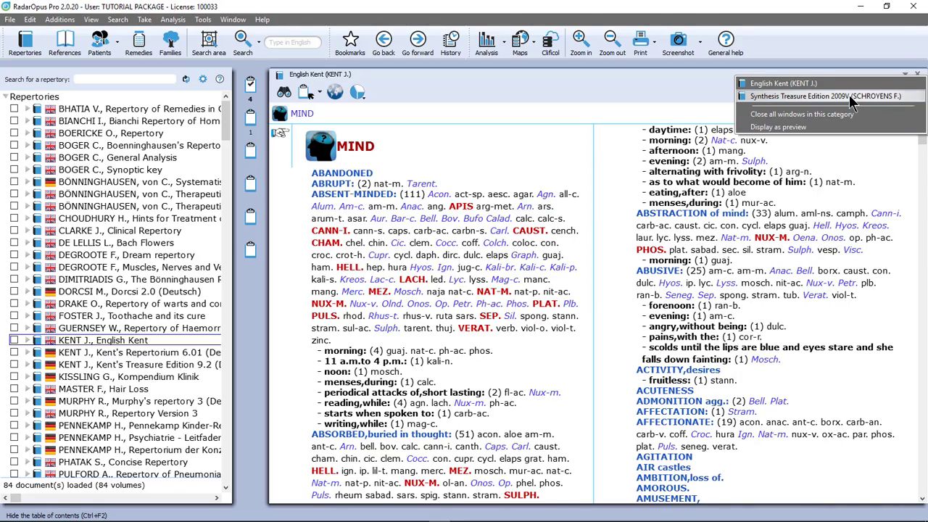
click(809, 96)
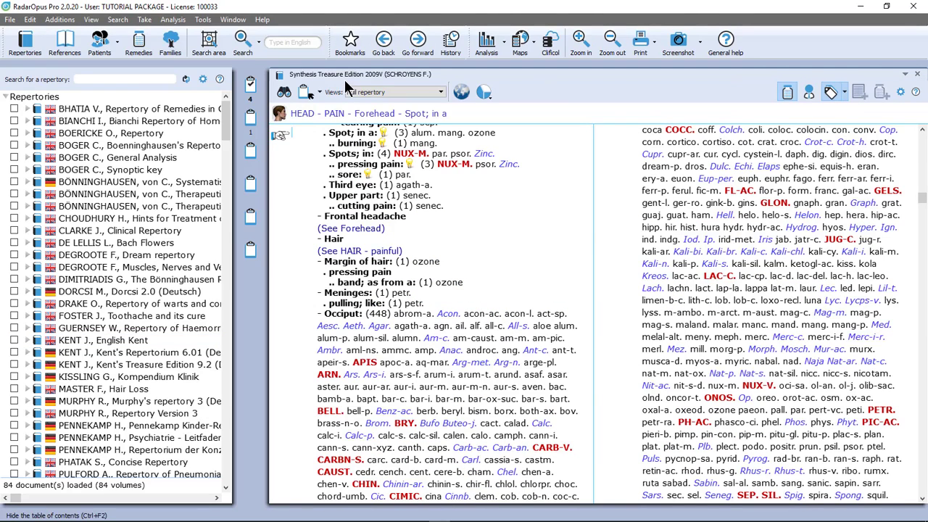
mouse_move(63, 41)
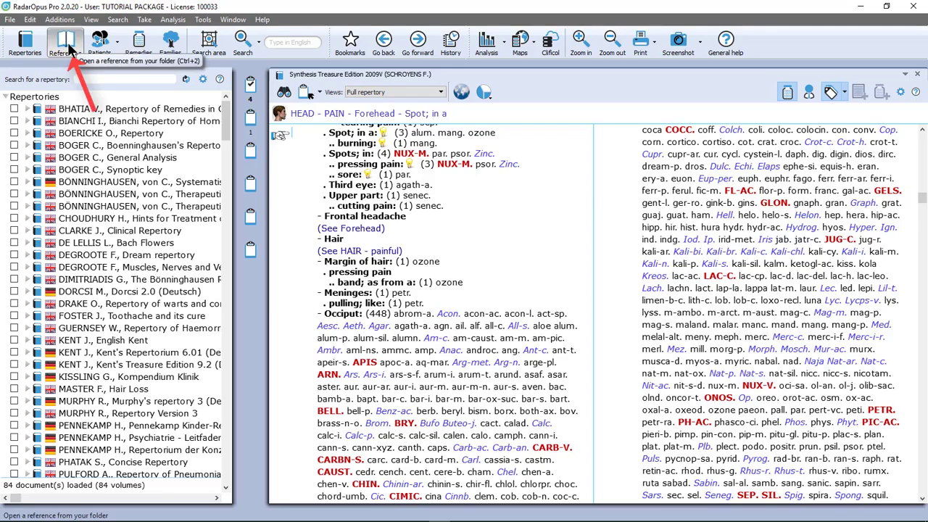
Open Banerjea's Materia Medica Made Easy from the references list and return to Synthesis.
click(63, 44)
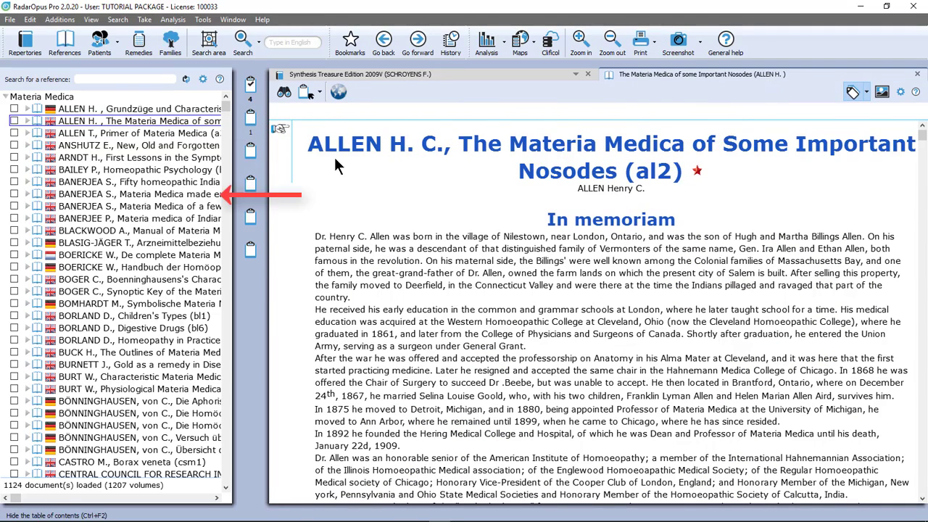
click(138, 194)
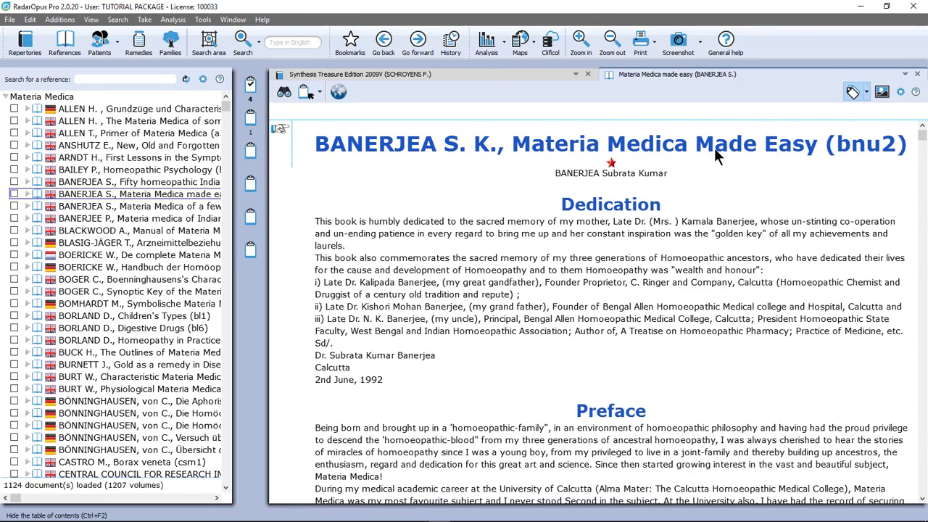
click(905, 74)
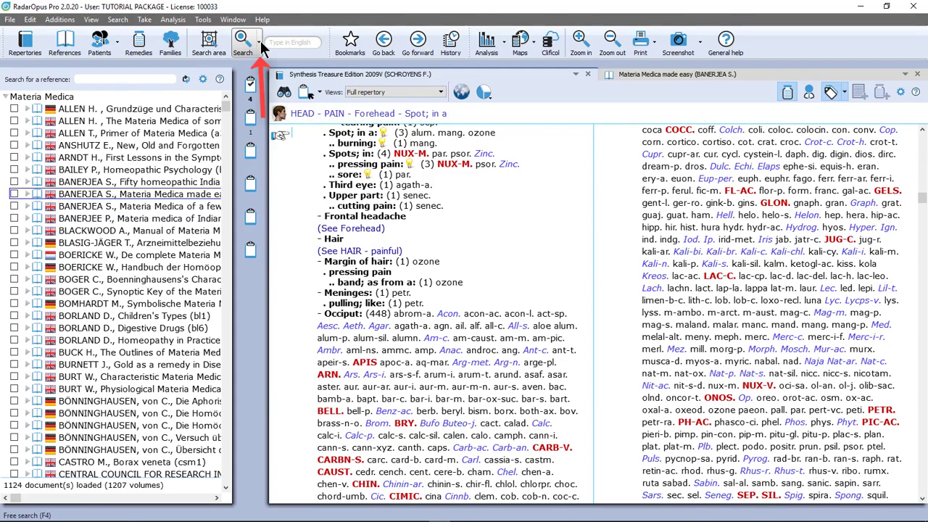
Find and jump to GENERALS - FOOD AND DRINKS - fat - agg. via the rubric finder.
click(244, 41)
text(ge)
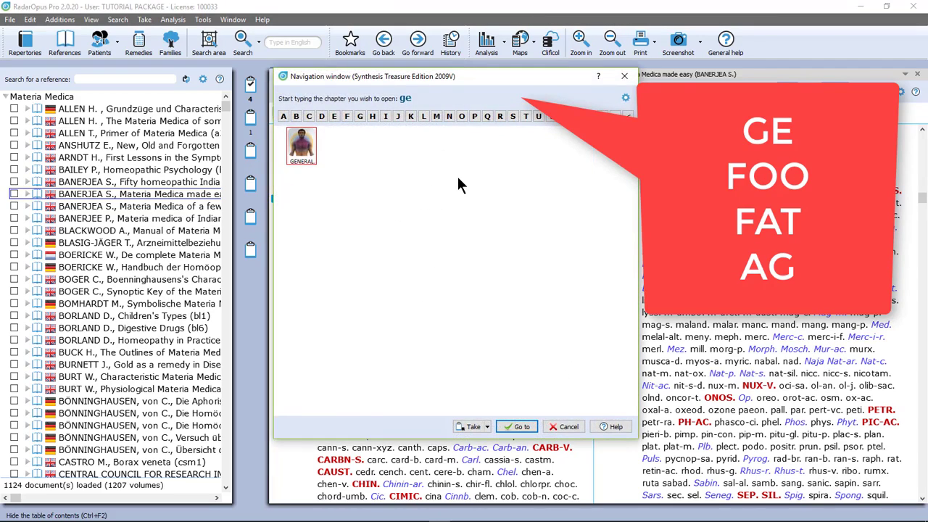
text(foo)
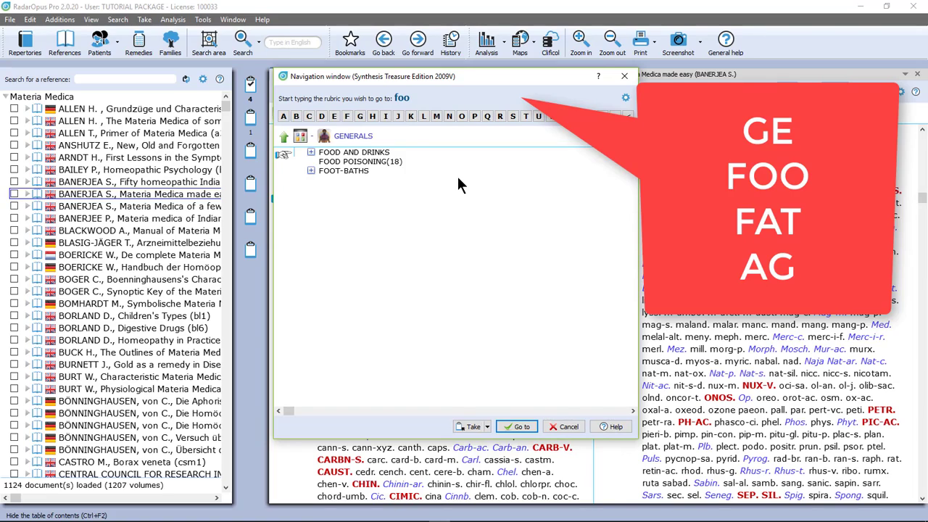
click(310, 152)
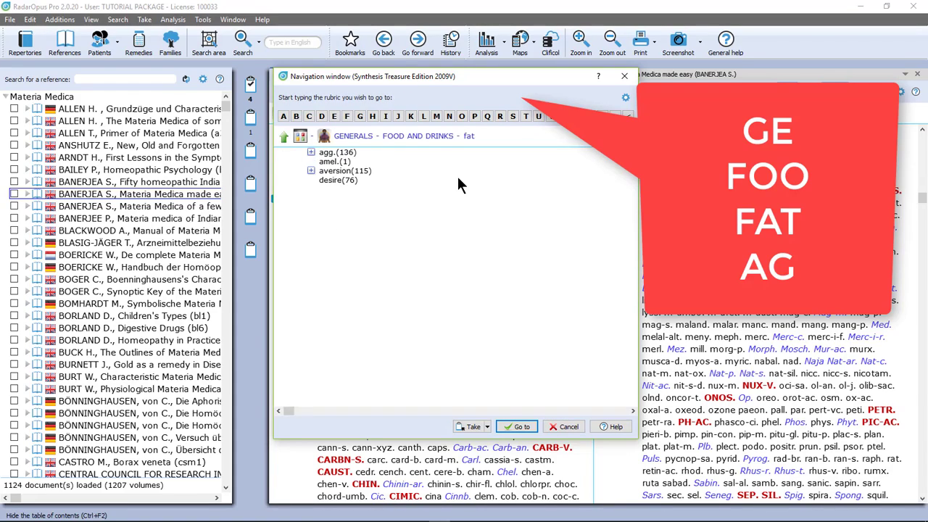
click(310, 152)
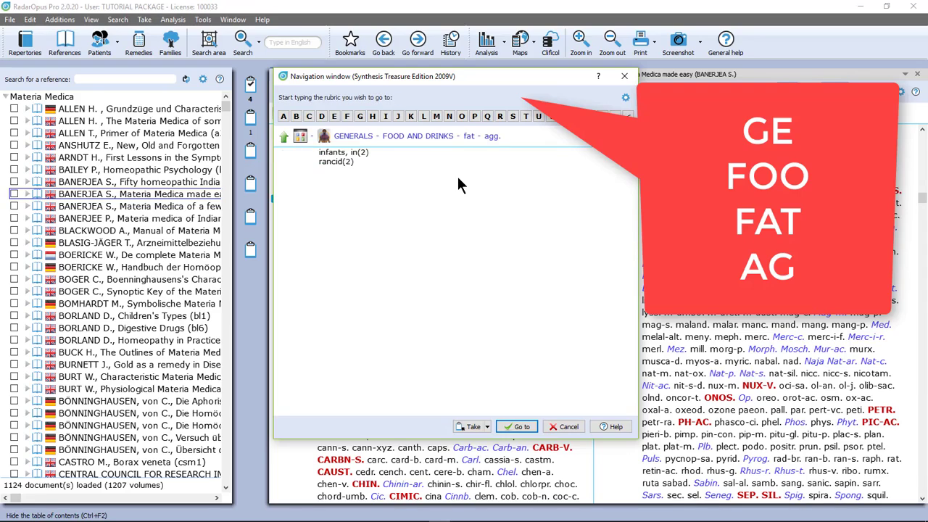
click(517, 426)
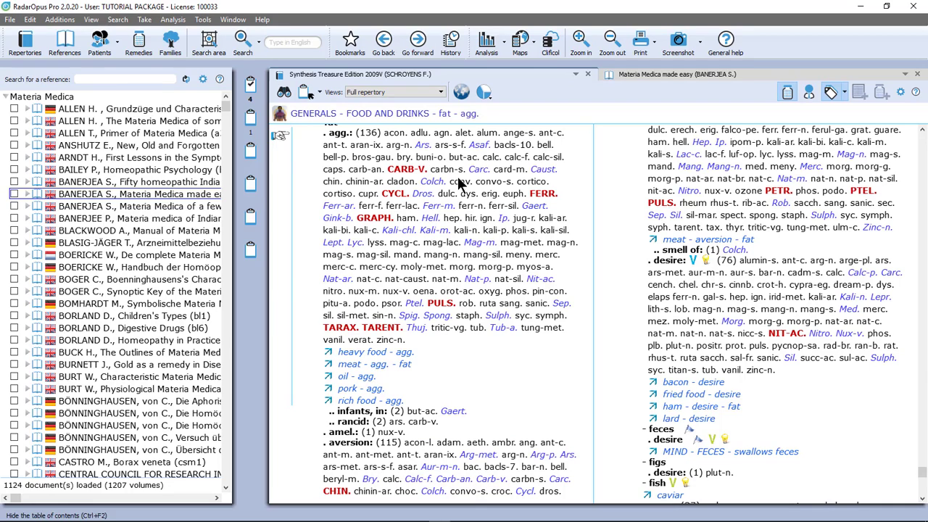
mouse_move(458, 183)
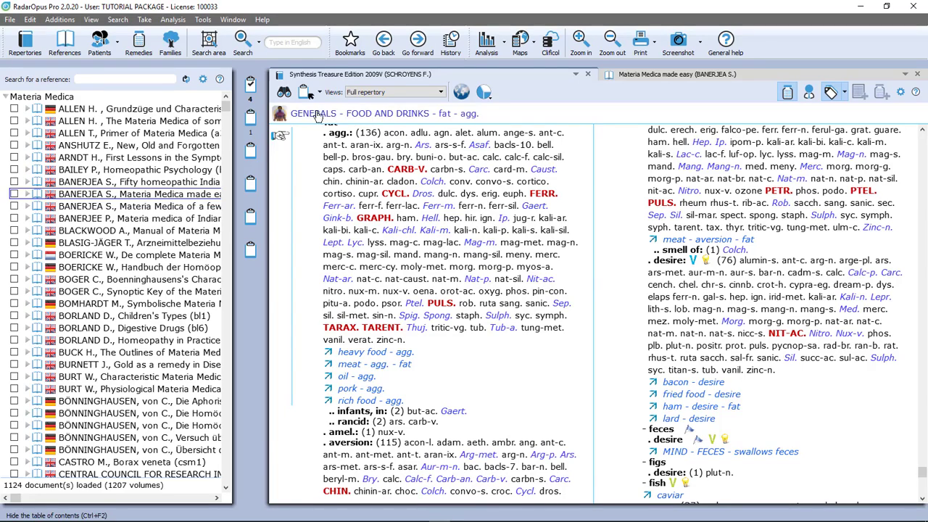
mouse_move(380, 120)
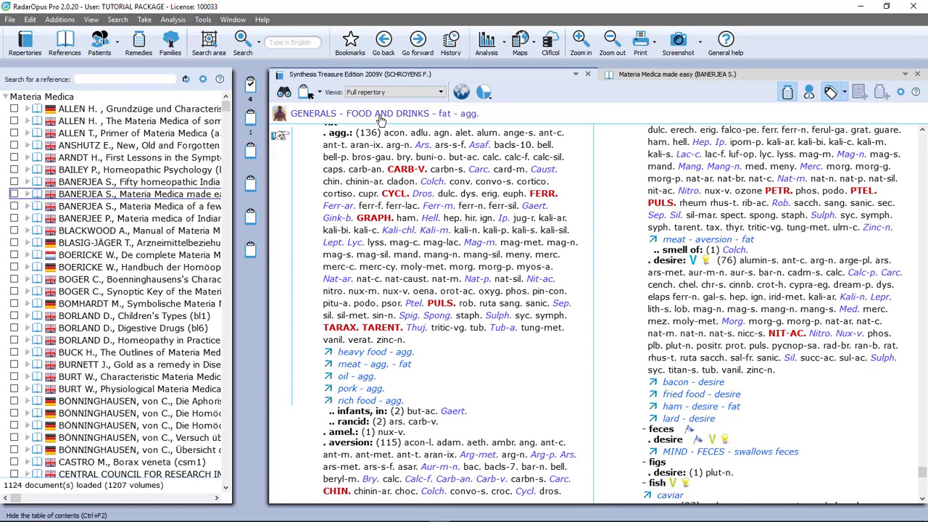
Go up to the parent FOOD AND DRINKS rubric from the rubric path.
click(377, 113)
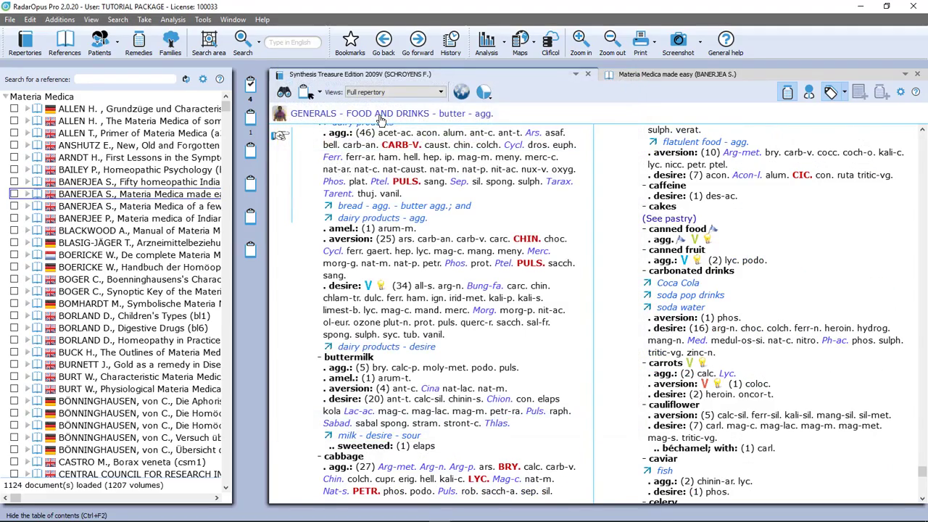
mouse_move(345, 145)
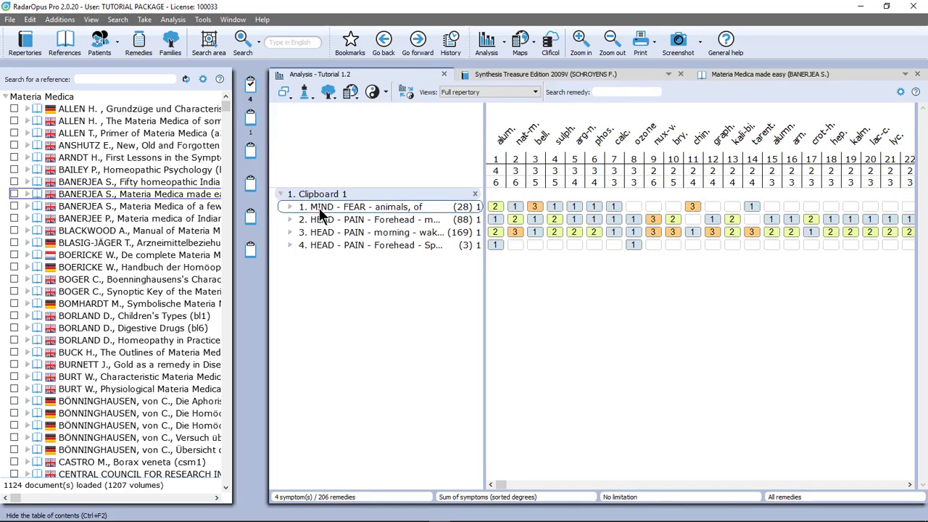
mouse_move(370, 245)
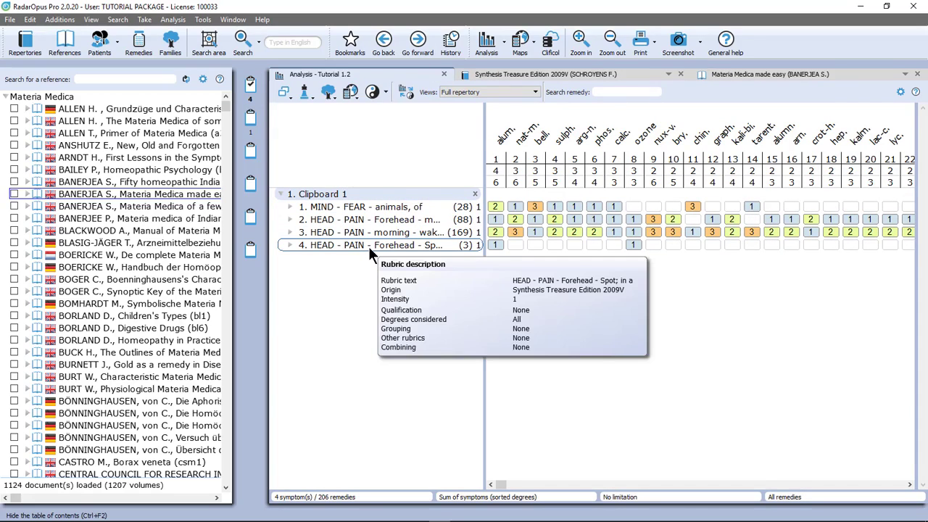
Open Clipboard 1's HEAD - PAIN - Forehead - Spot rubric in the repertory text.
double_click(384, 245)
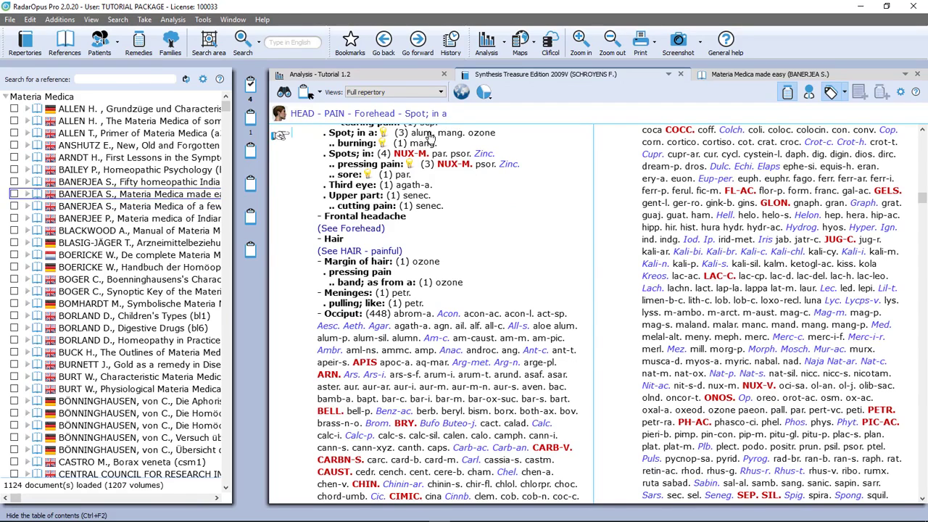
mouse_move(505, 152)
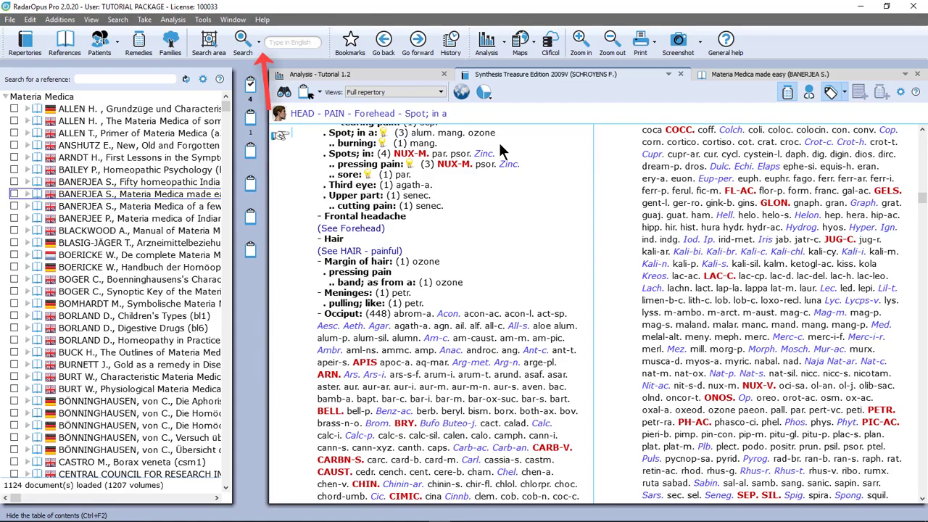
Show the toolbar's search options to reach the full-text Search (F4) window.
click(244, 40)
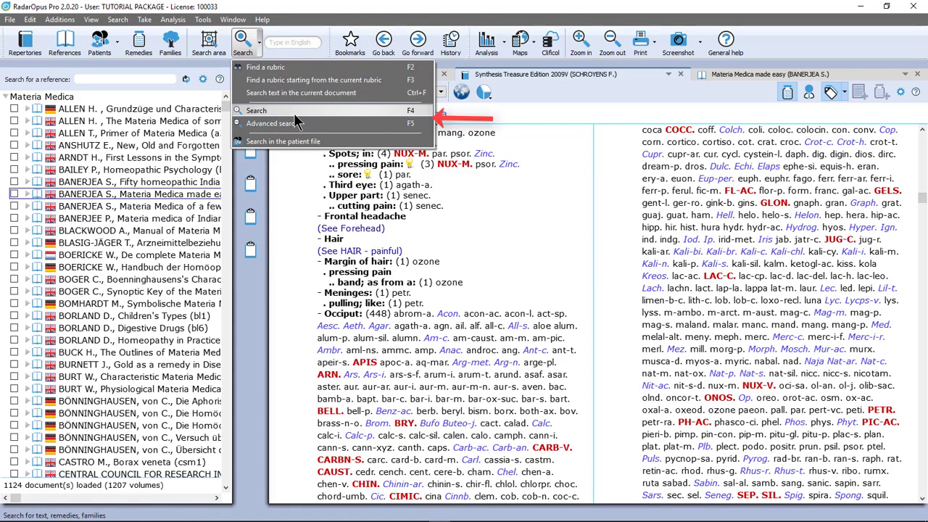
mouse_move(273, 124)
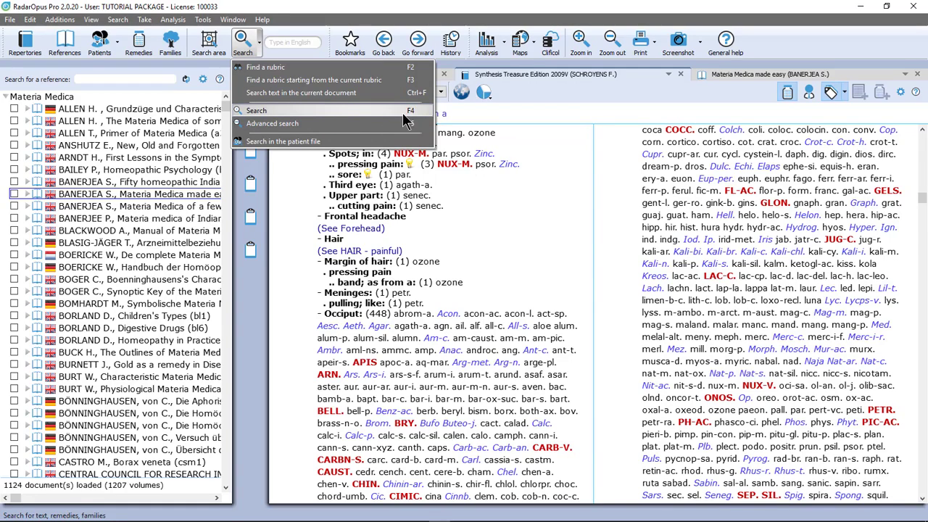
mouse_move(414, 116)
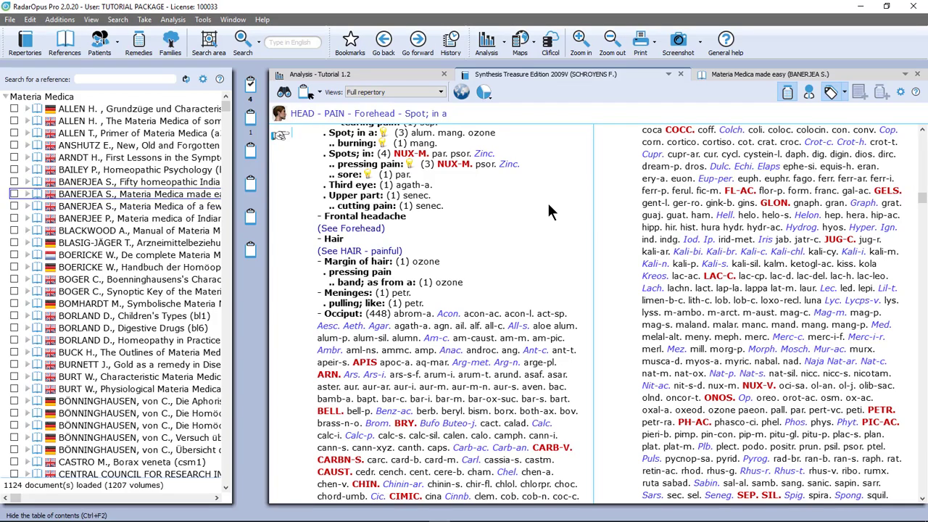
mouse_move(332, 123)
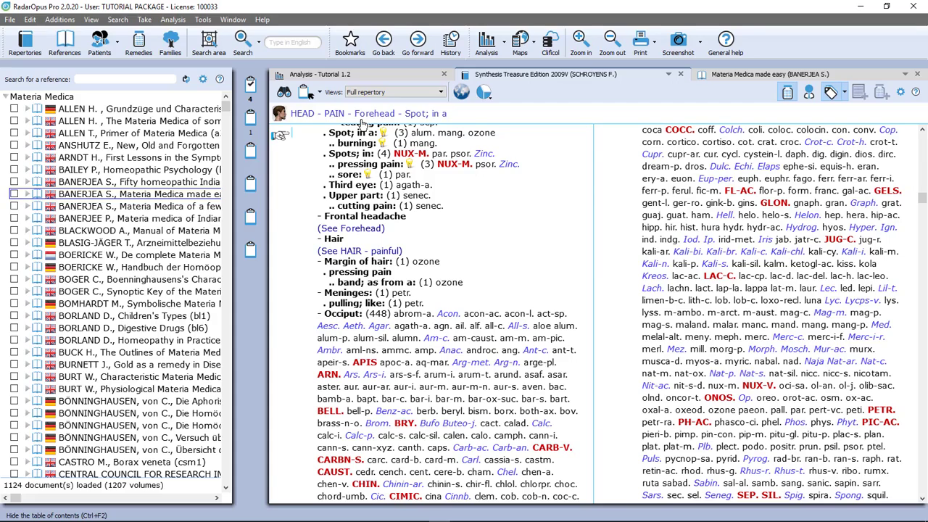
mouse_move(406, 124)
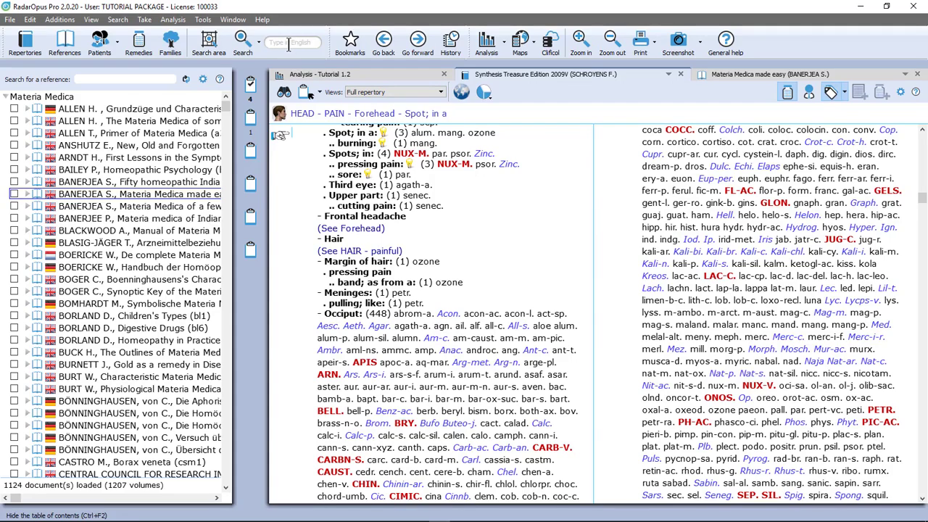
mouse_move(293, 42)
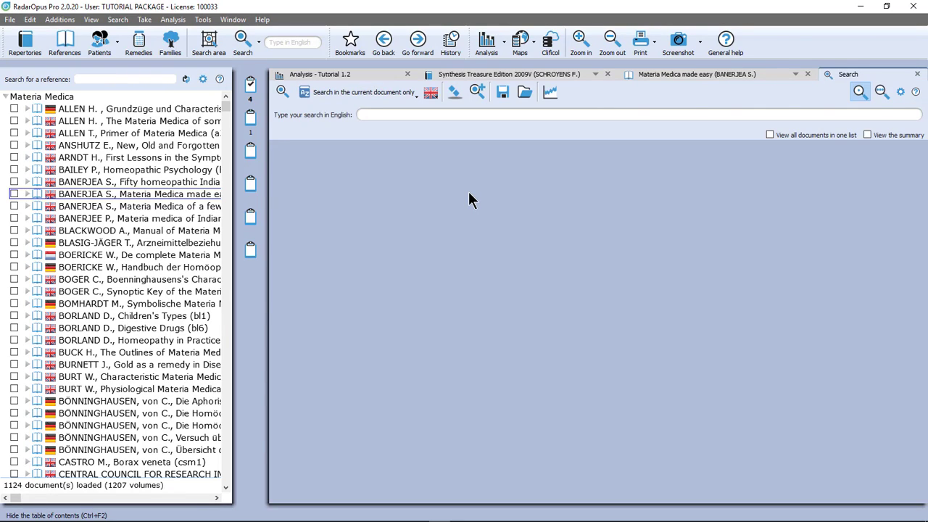
Run an English full-text search for 'pain spot head', yielding 54 rubrics.
text(pain spot)
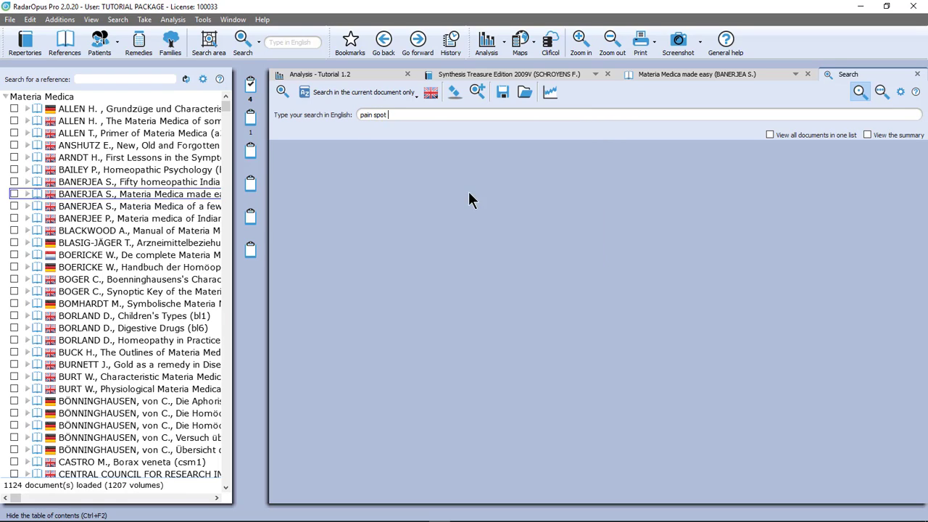
text(he)
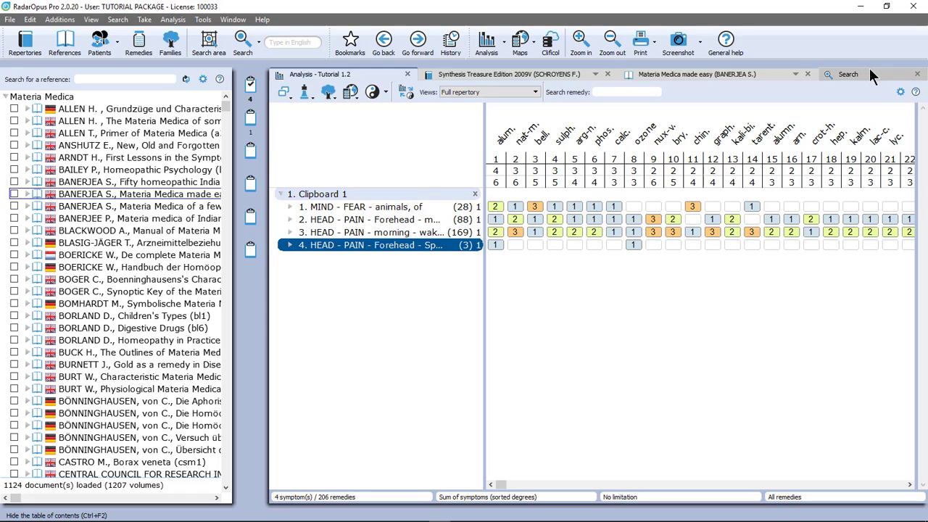
click(847, 74)
text(pain spot head)
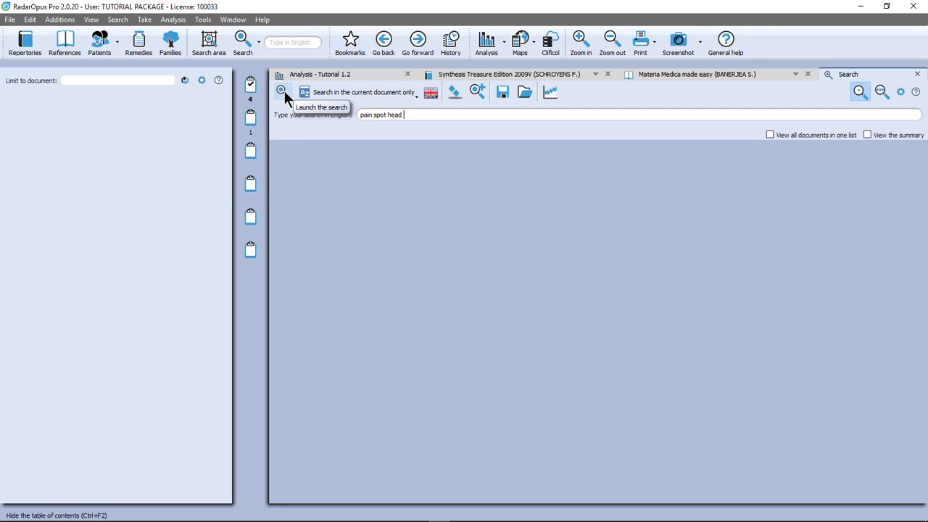
click(282, 91)
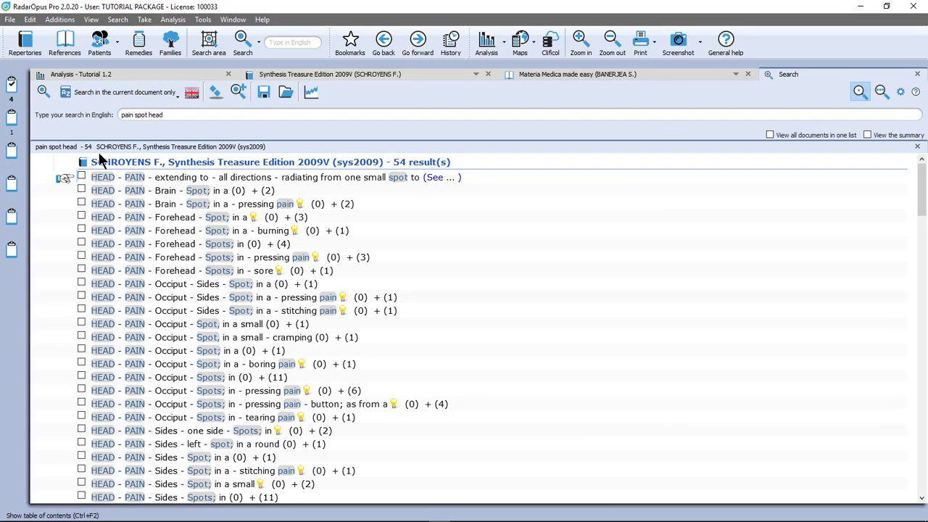
mouse_move(200, 203)
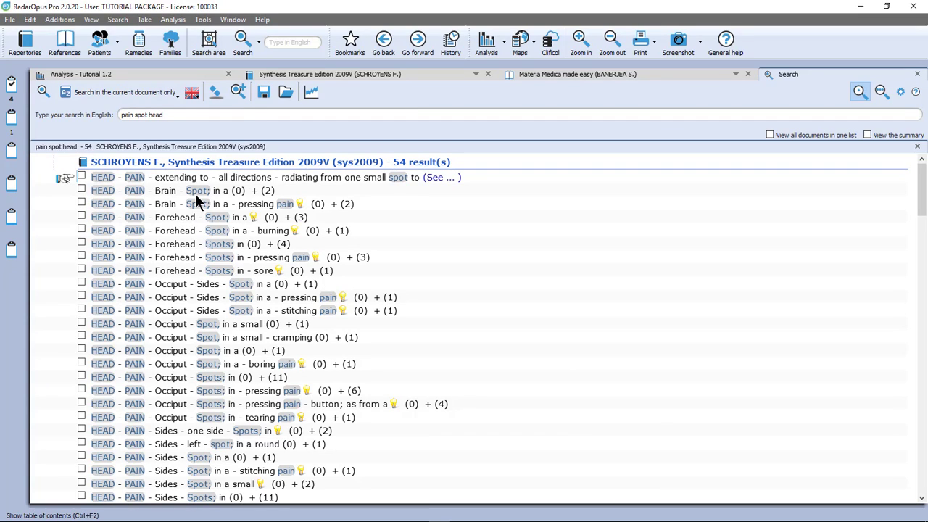
mouse_move(180, 252)
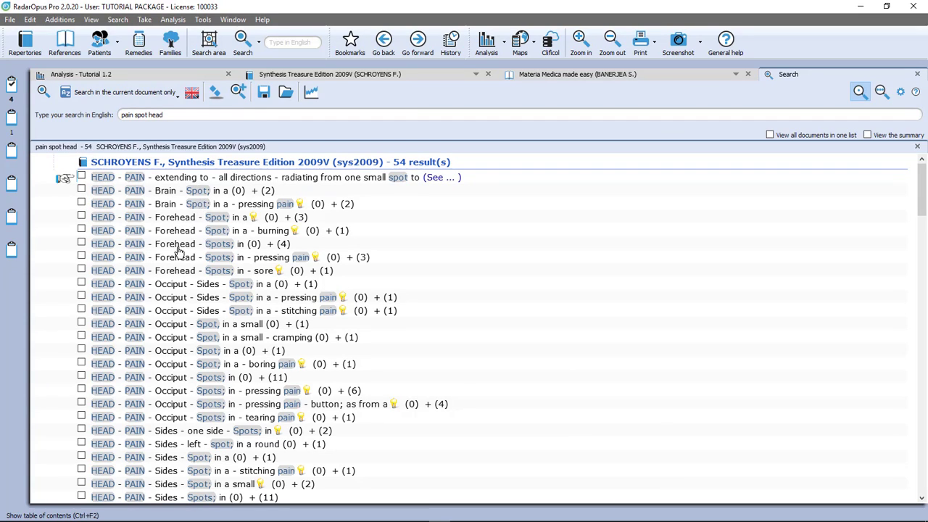
mouse_move(224, 226)
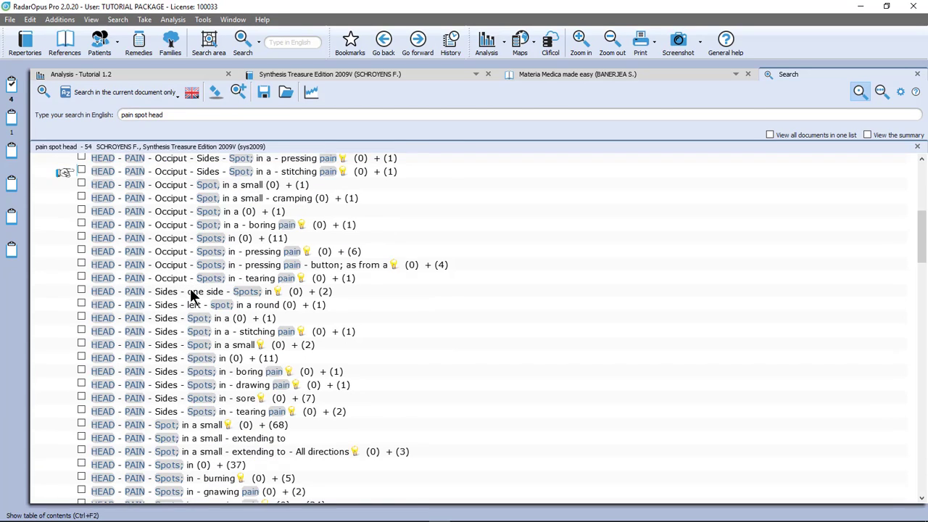
Scroll the 54 results down to the HEAD - PAIN - Spots; in rubric.
scroll(down, 3)
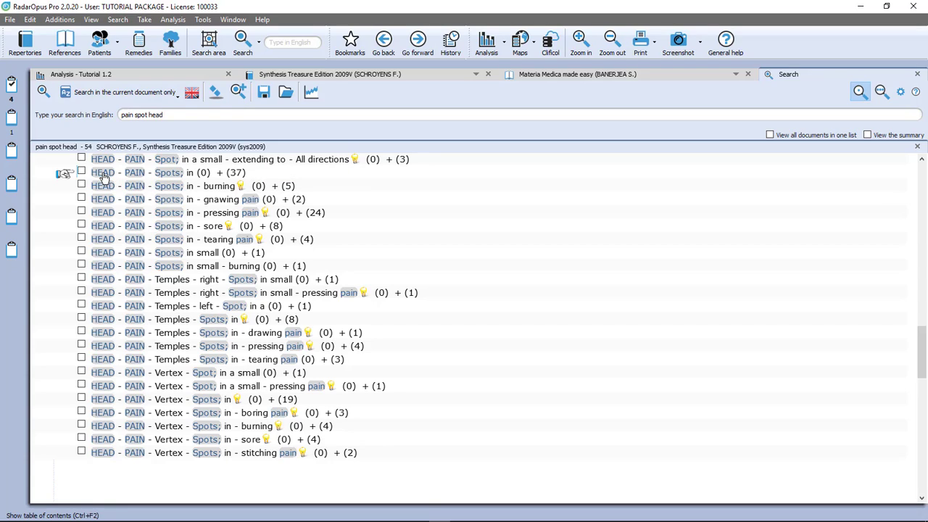
mouse_move(177, 178)
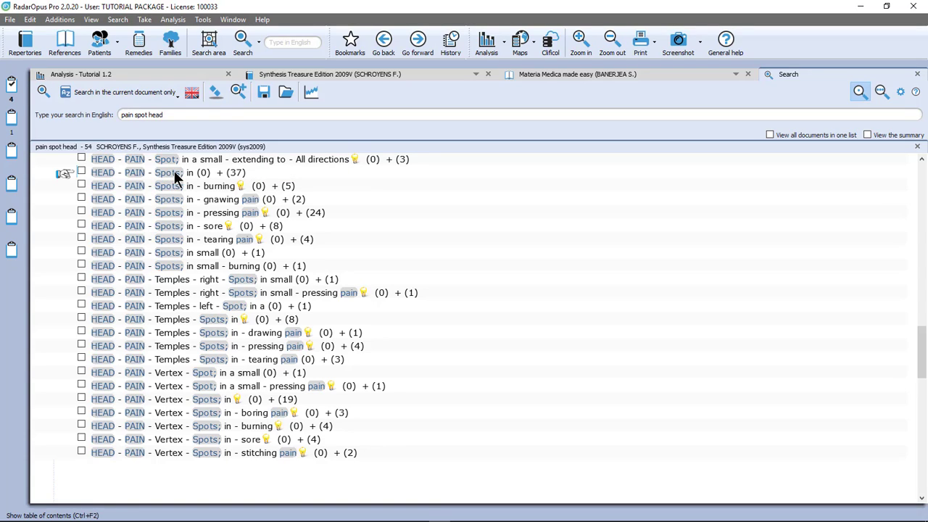
mouse_move(232, 180)
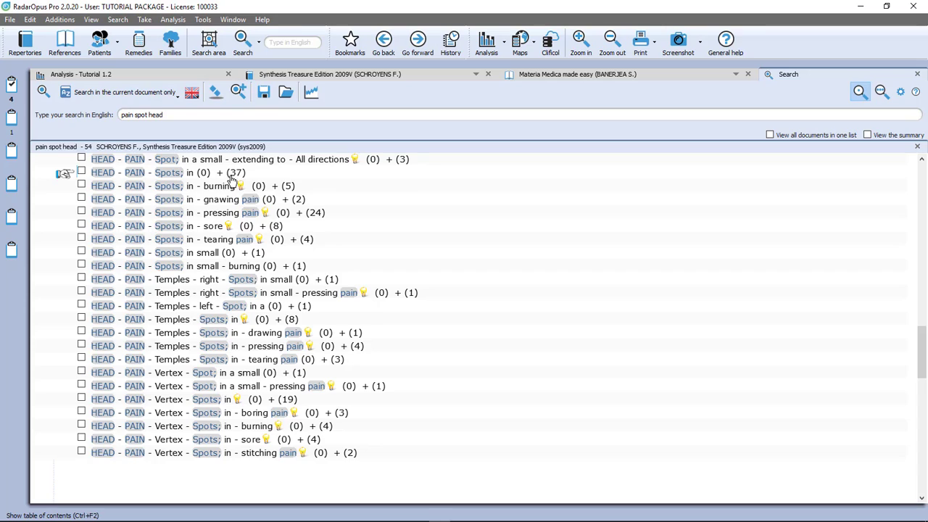
mouse_move(171, 186)
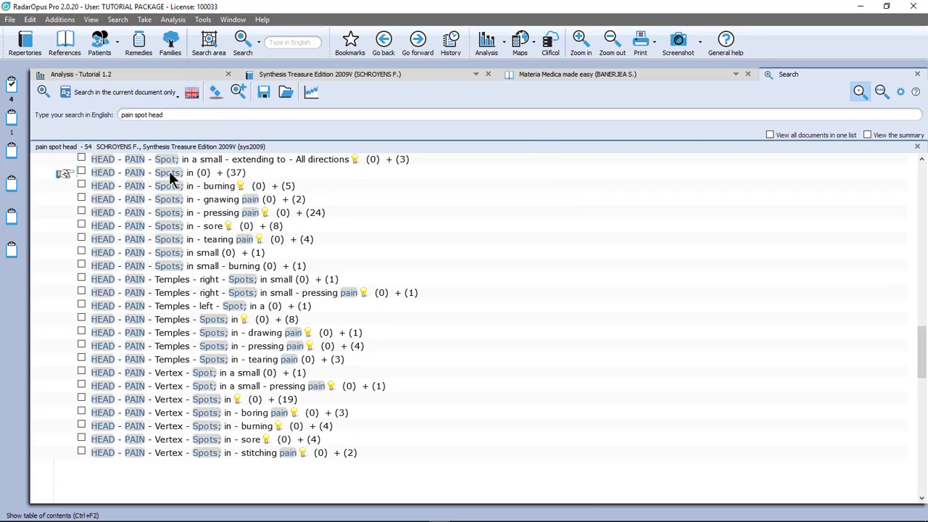
Open the HEAD - PAIN - Spots; in result and show the Take intensity options.
double_click(165, 172)
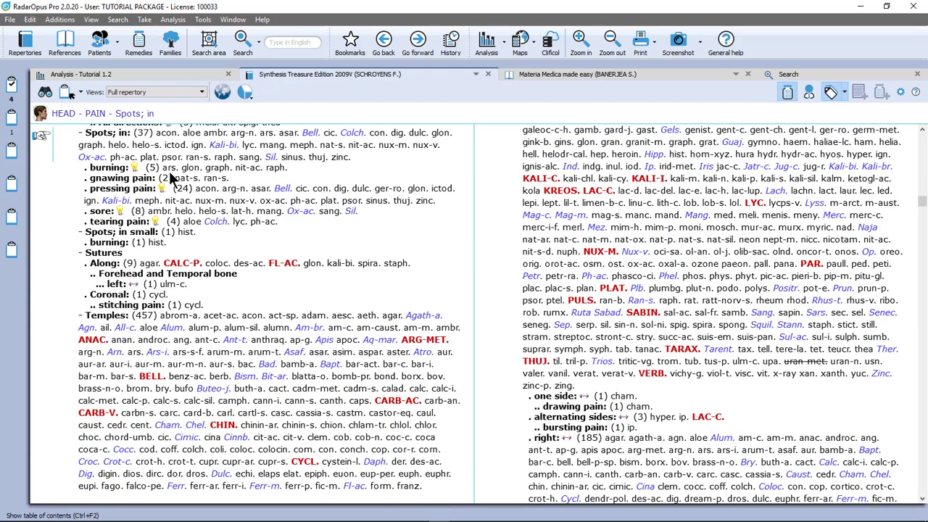
mouse_move(138, 139)
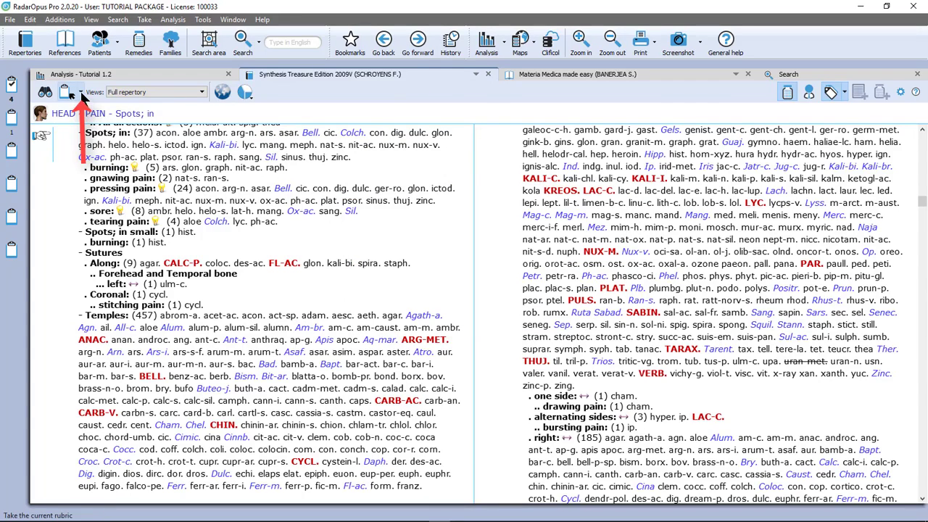
click(82, 93)
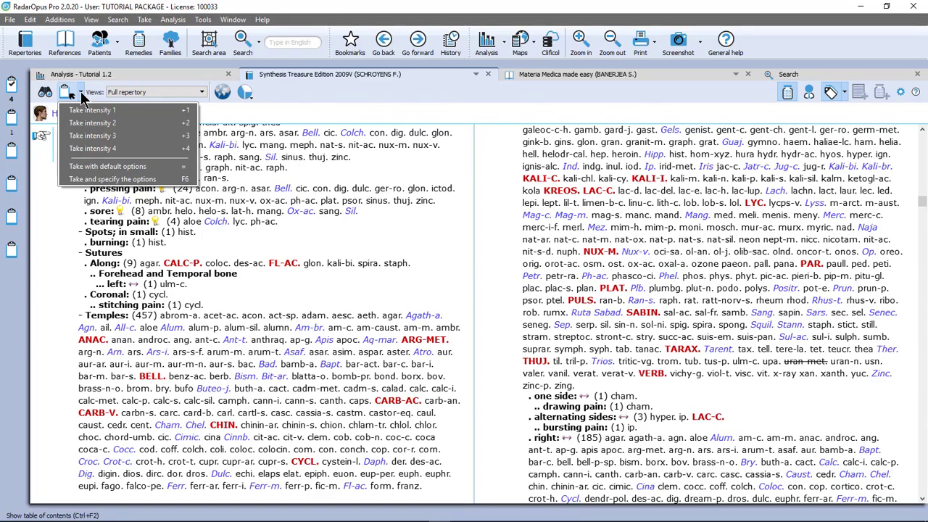
mouse_move(93, 137)
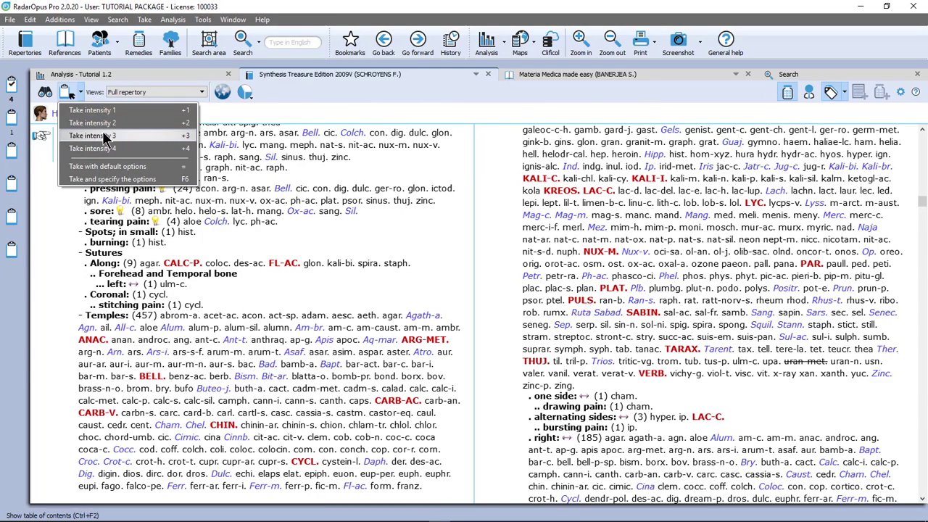
mouse_move(107, 167)
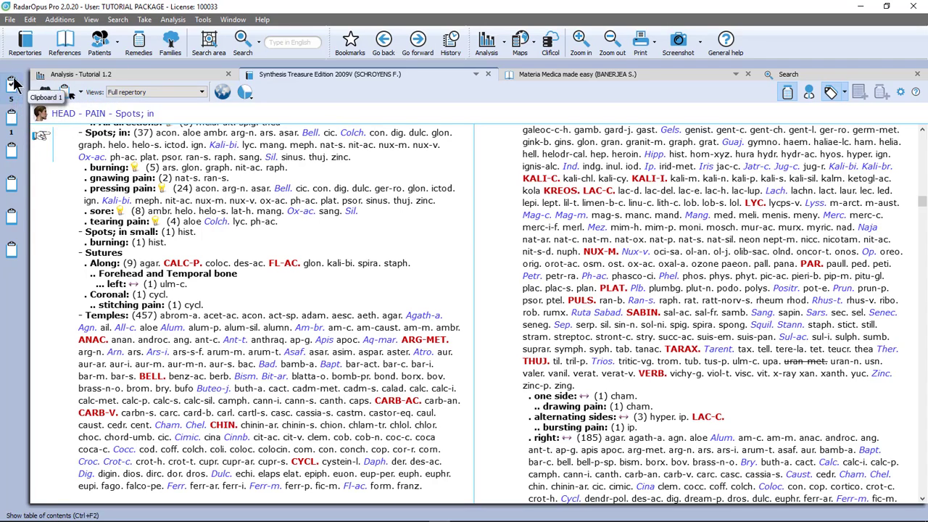
mouse_move(12, 84)
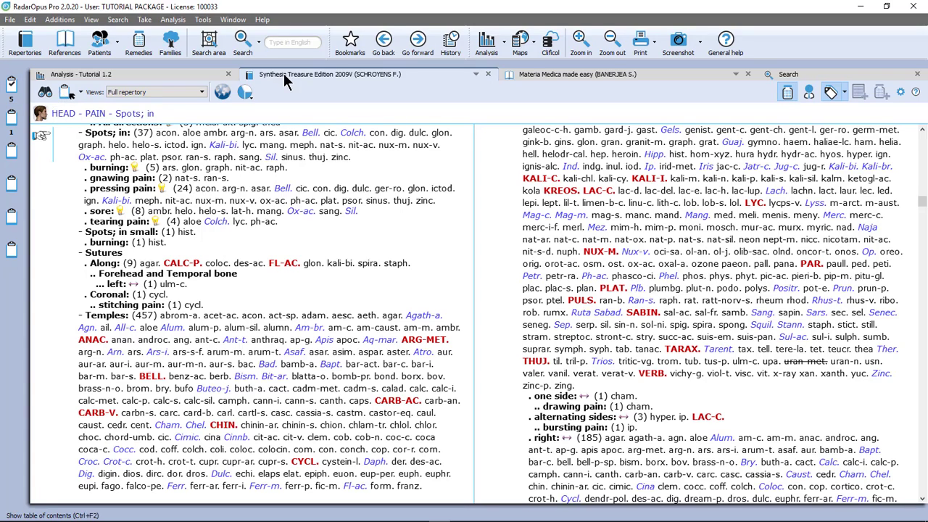
mouse_move(269, 142)
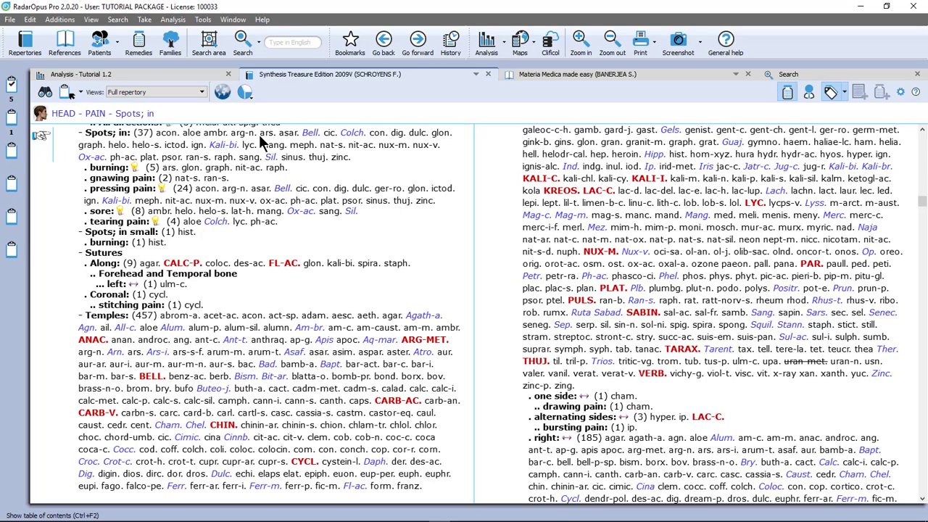
Quick-find 'pregnant vomit' and open STOMACH - VOMITING - pregnancy agg.; during.
click(293, 41)
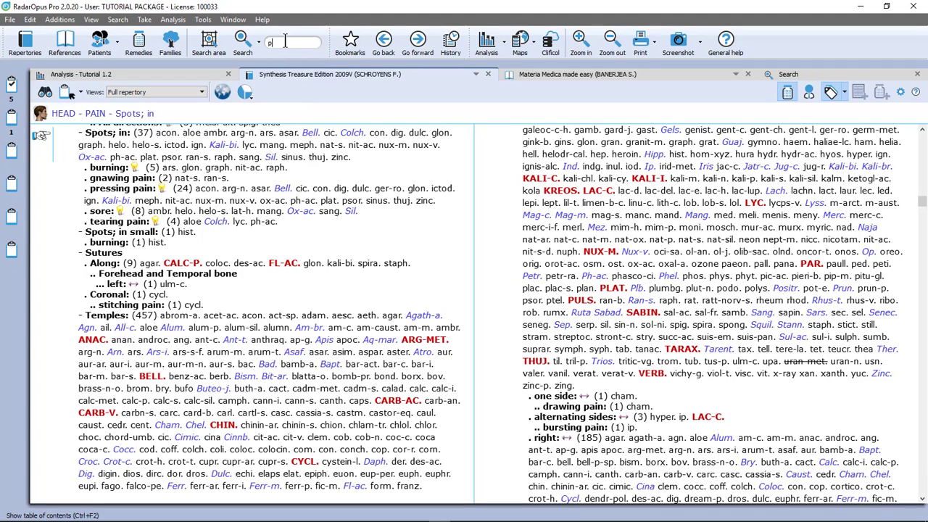
text(pregnant vomit)
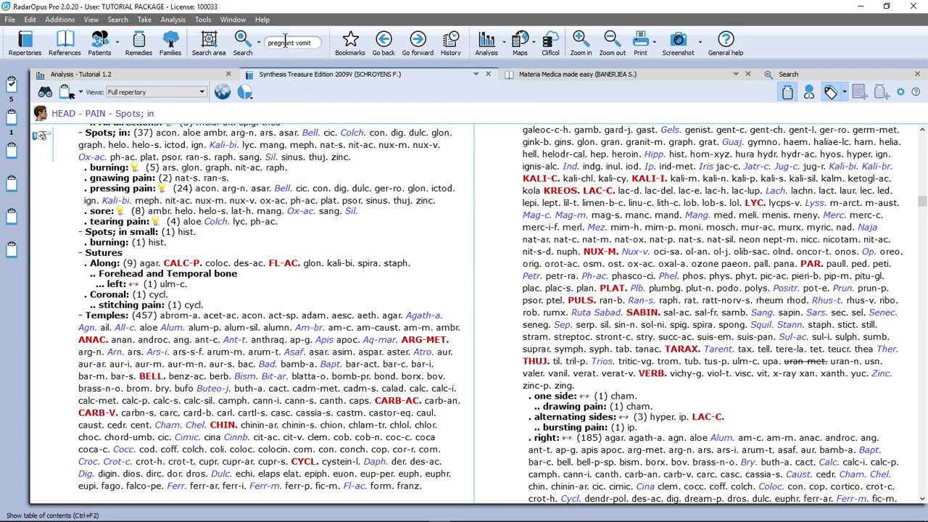
click(242, 40)
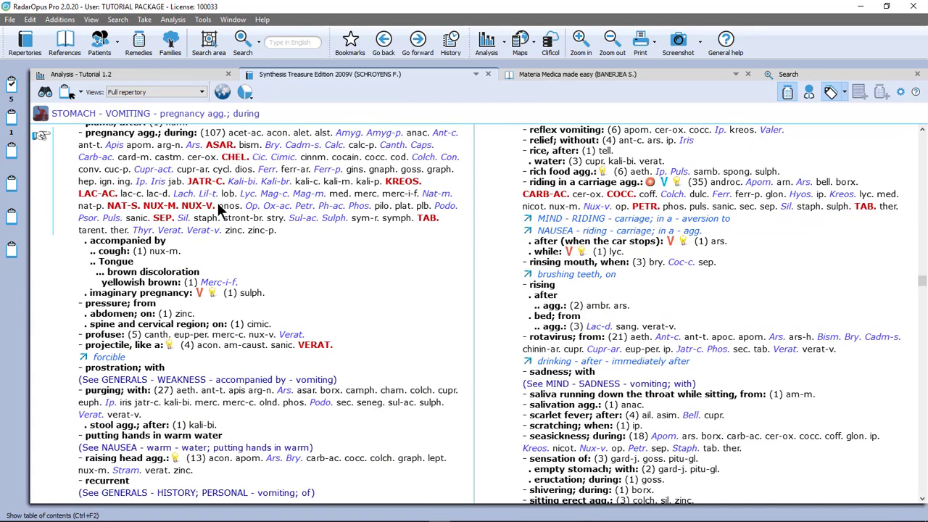
mouse_move(226, 160)
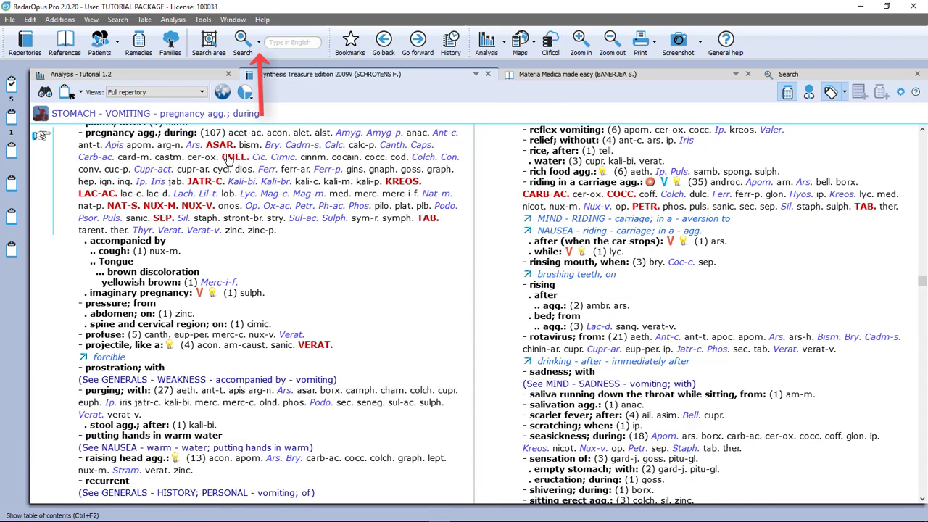
mouse_move(264, 58)
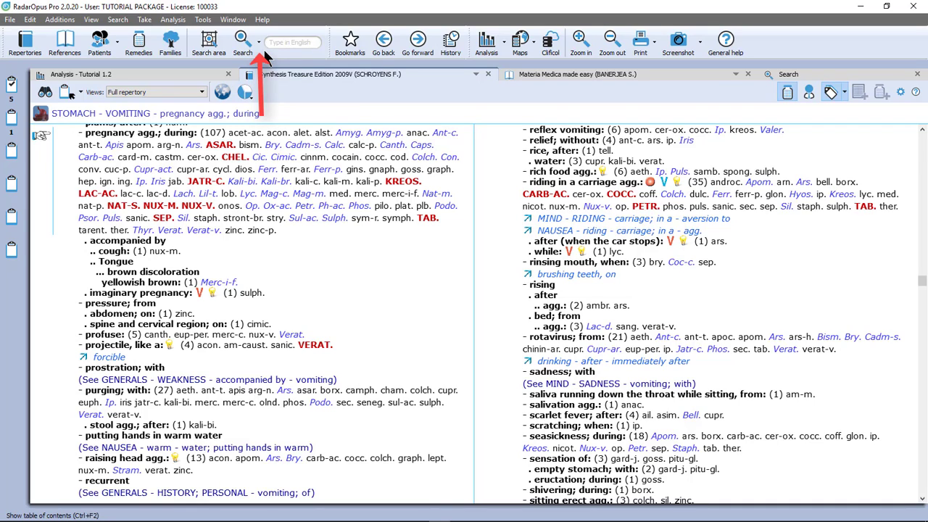
Show the pregnant vomit results and switch to the simple single-field search.
click(244, 42)
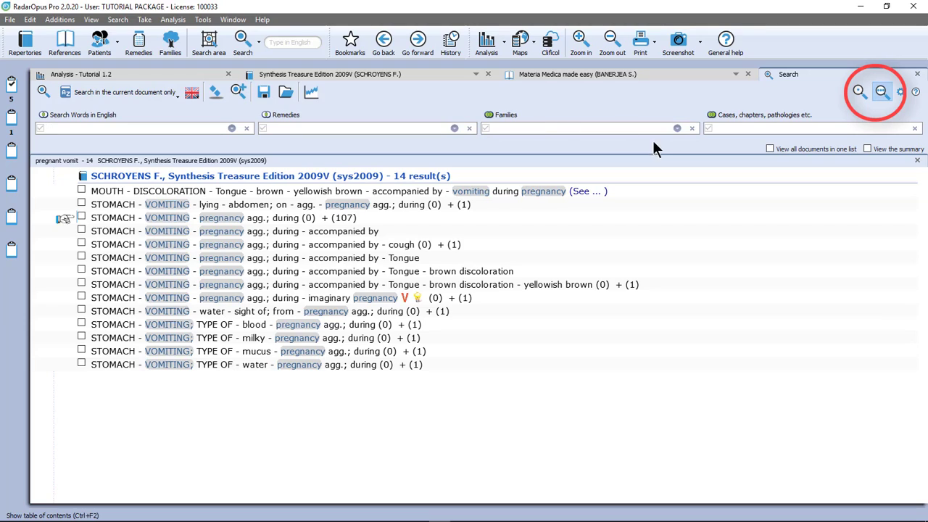
mouse_move(858, 93)
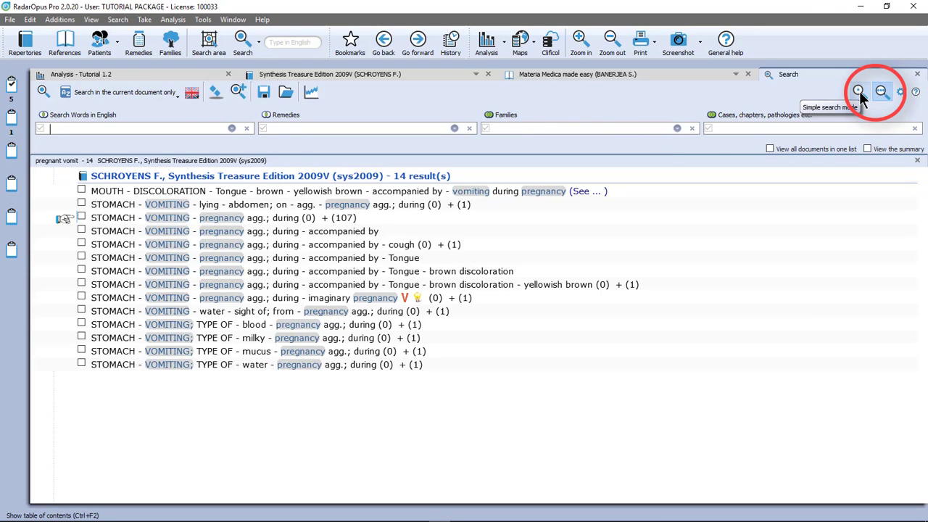
click(882, 90)
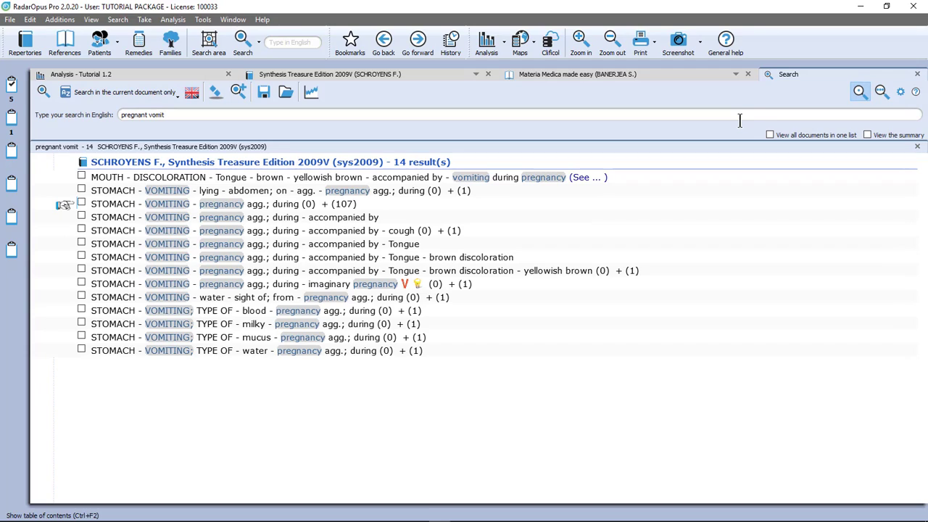
mouse_move(882, 92)
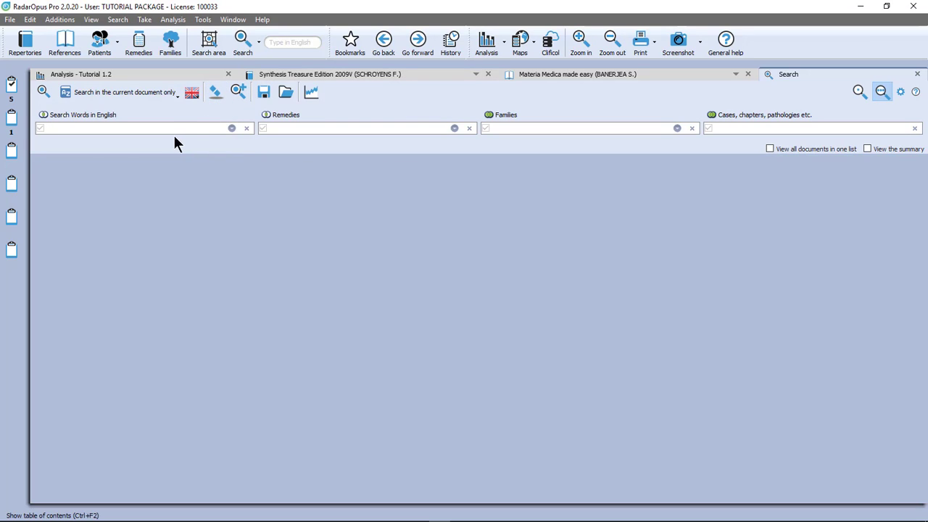
Search Synthesis for rubrics containing head, nail and pain, listing 38 results.
click(113, 128)
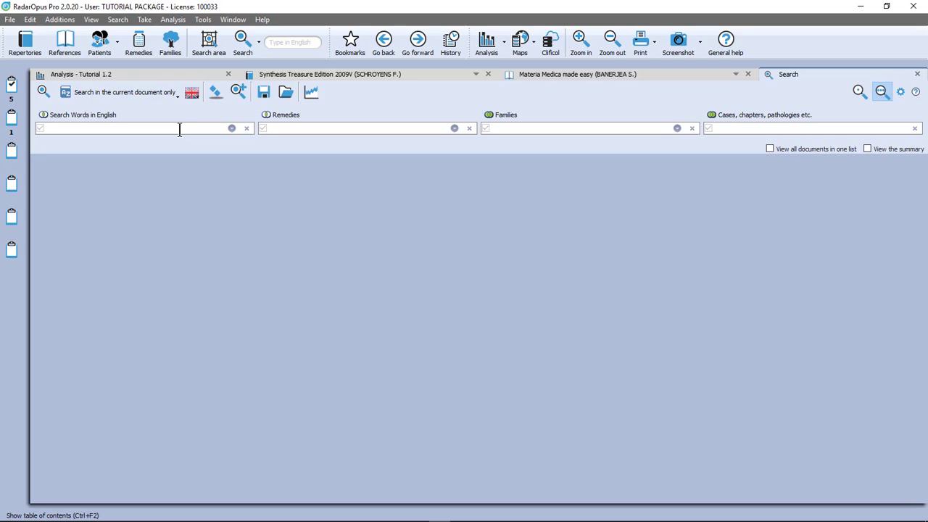
click(109, 128)
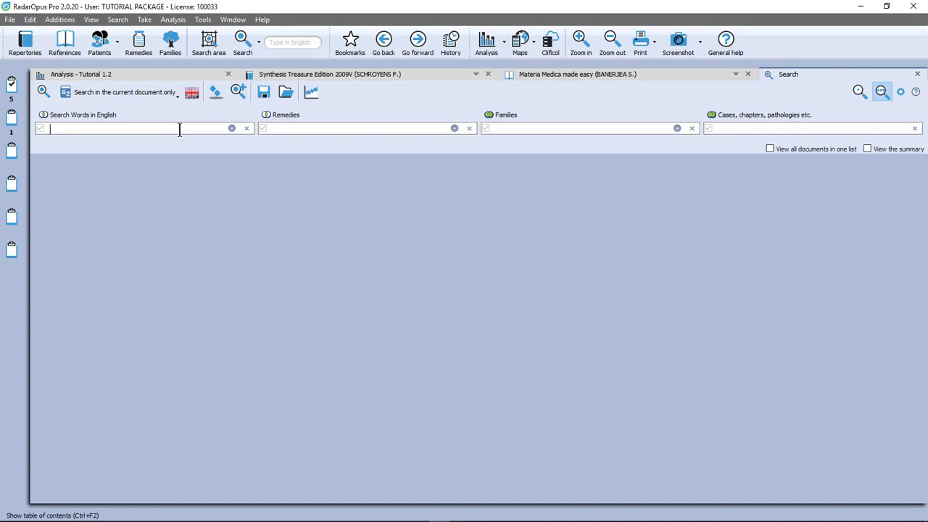
text(head)
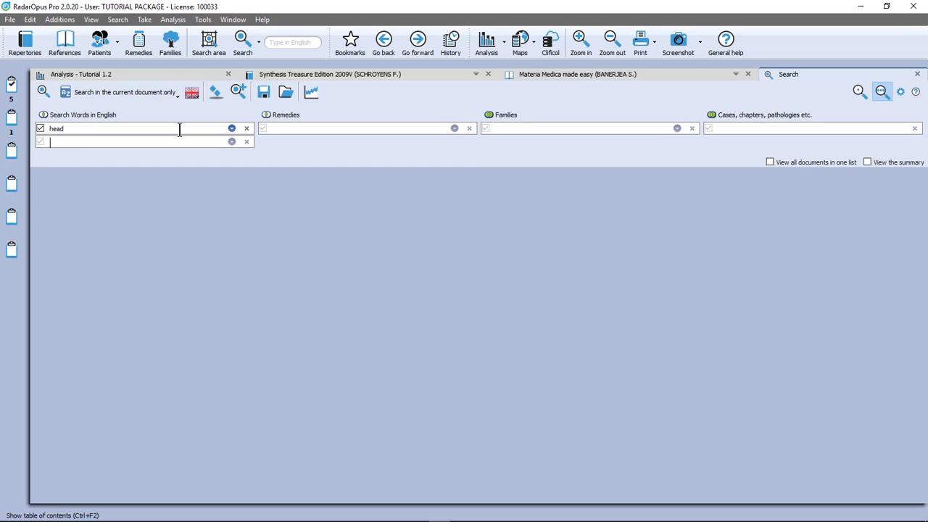
text(nail)
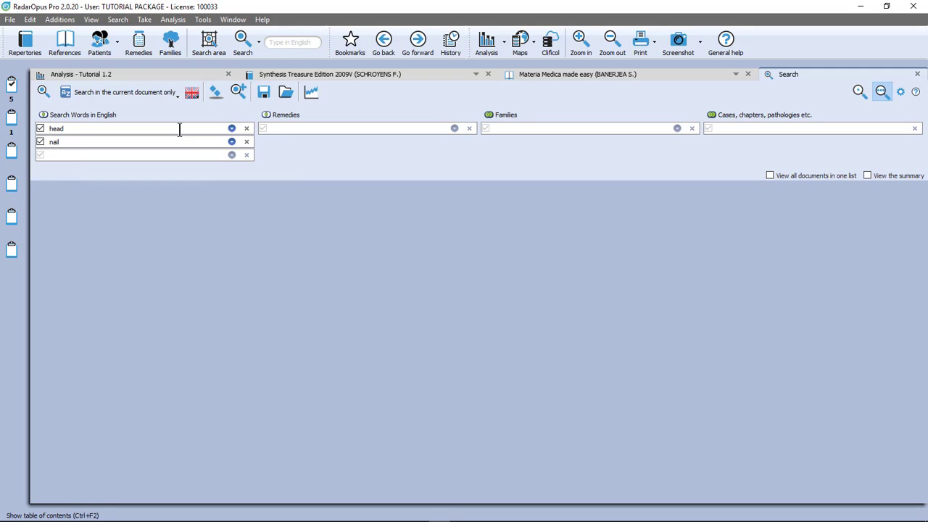
text(pain)
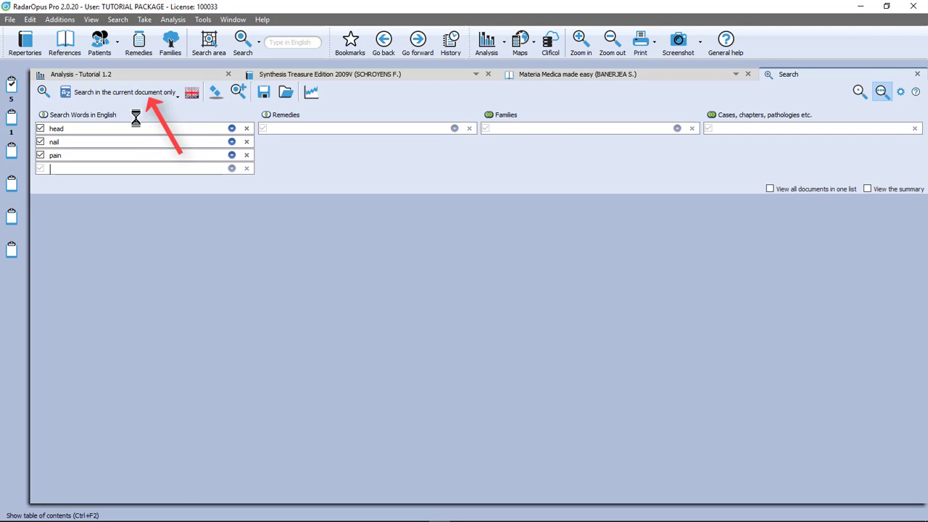
click(43, 91)
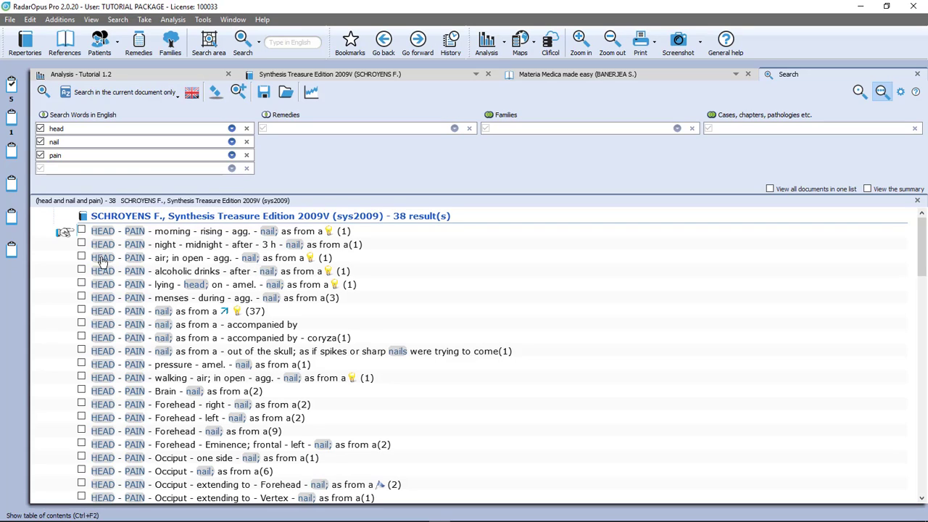
mouse_move(267, 363)
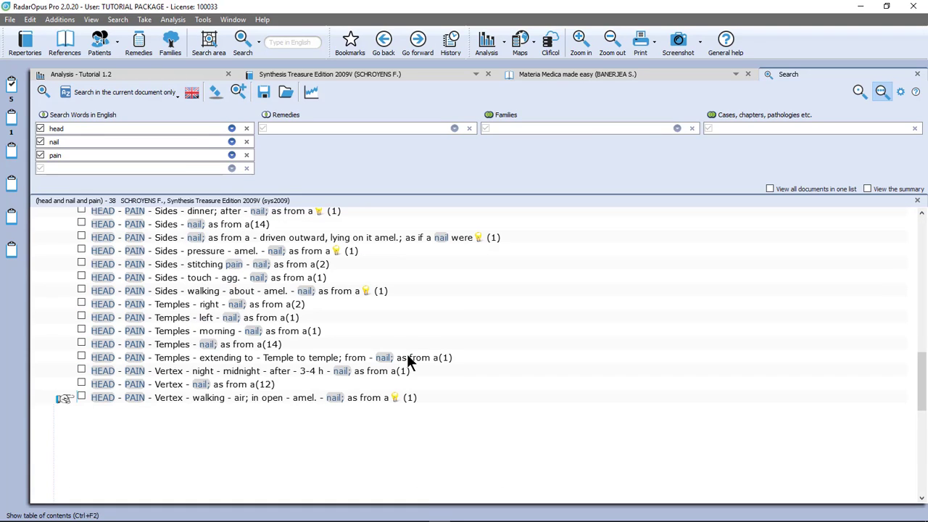
scroll(down, 3)
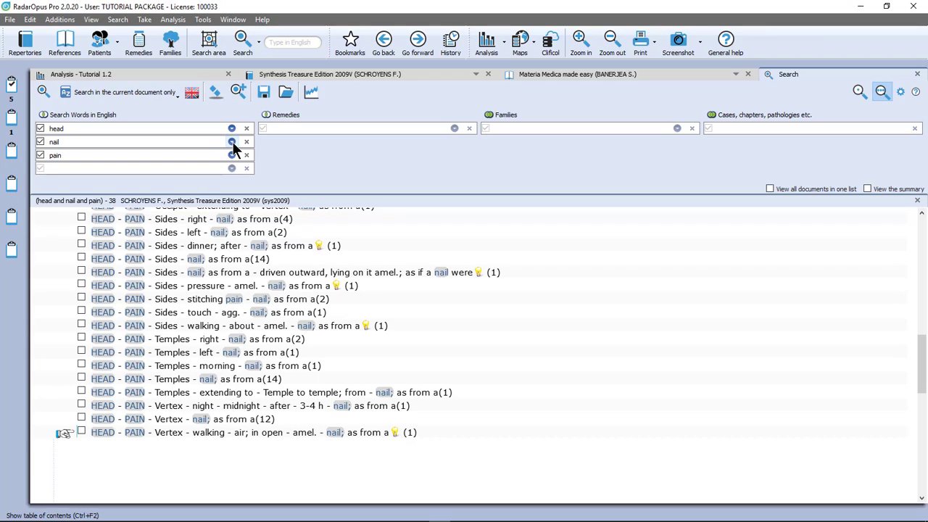
click(232, 142)
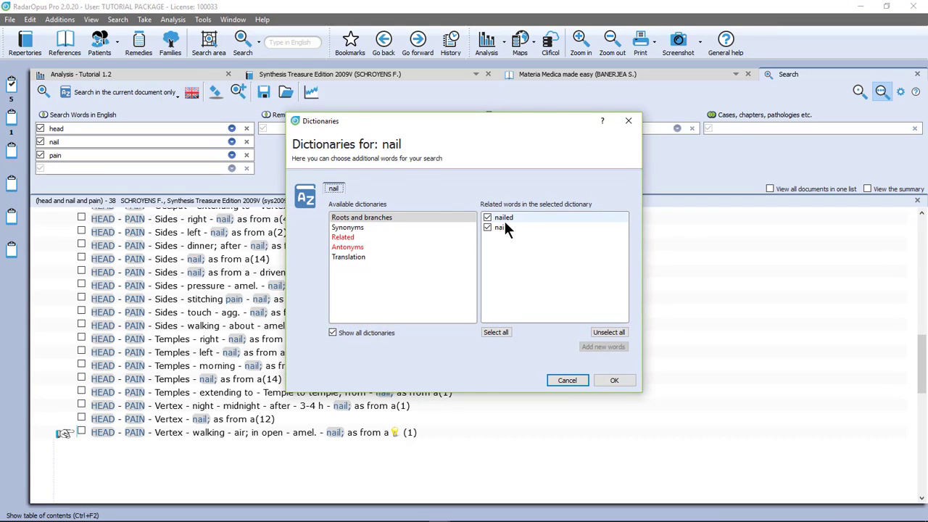
click(500, 228)
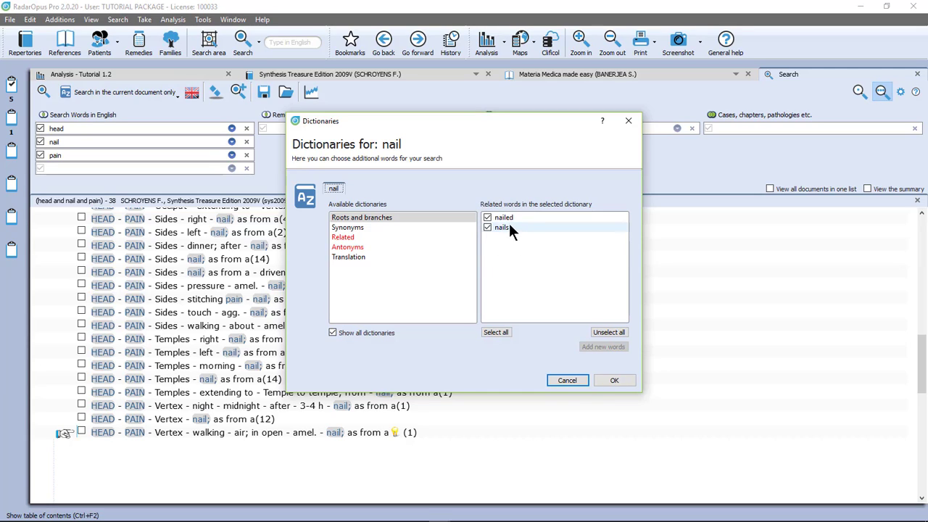
mouse_move(514, 240)
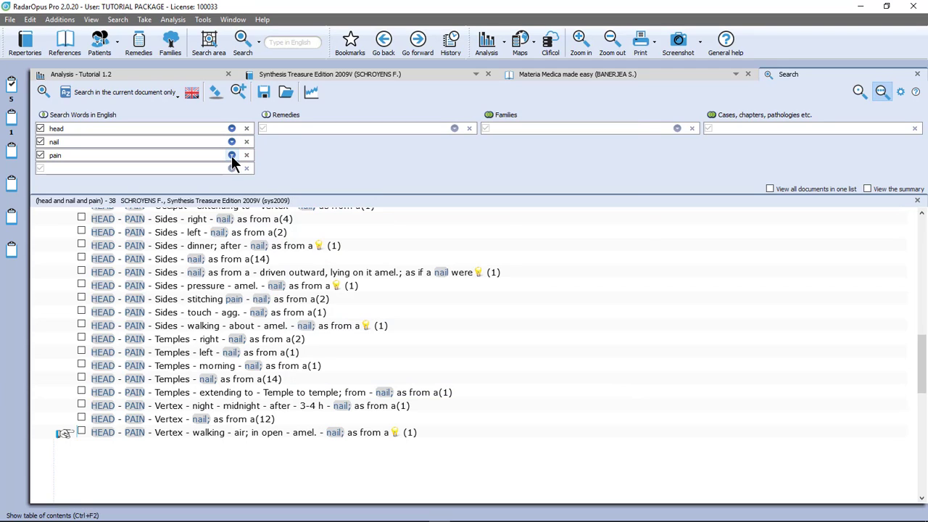
click(232, 154)
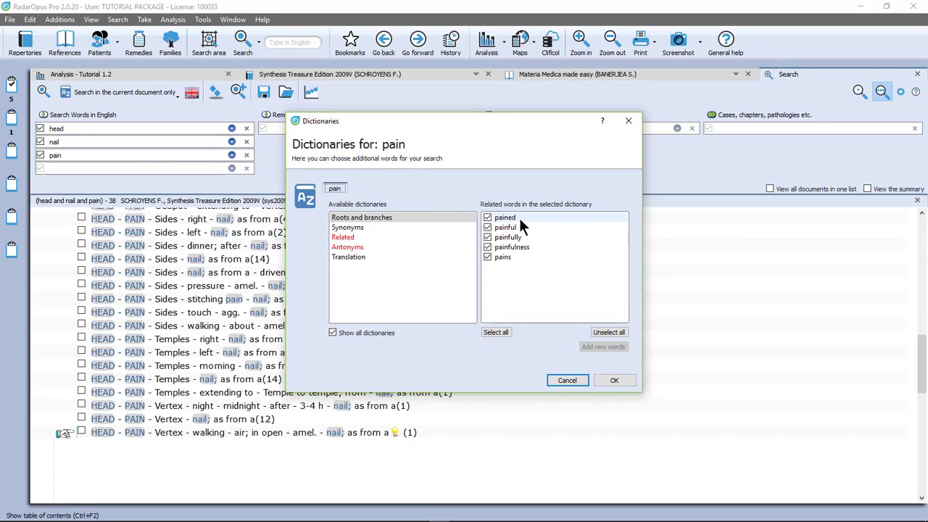
mouse_move(508, 238)
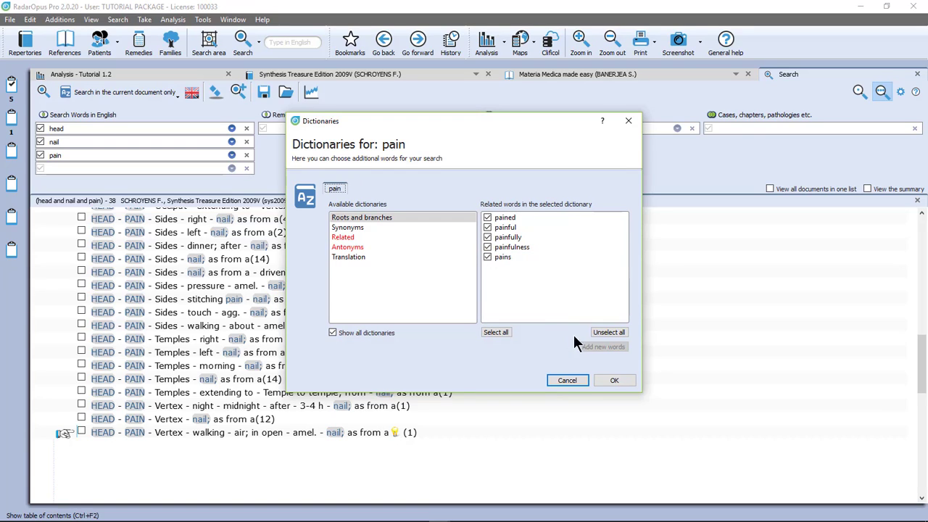
click(567, 380)
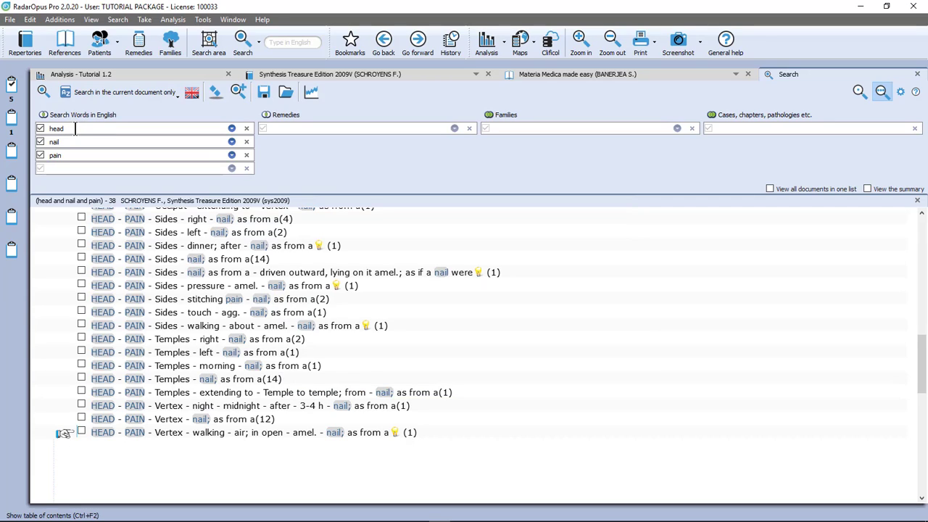
mouse_move(118, 279)
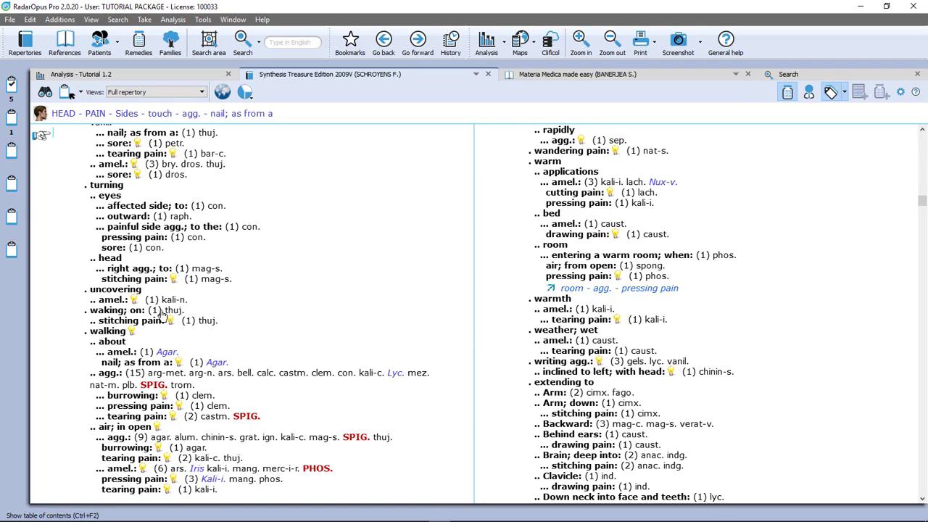
Start a new blank search with F4.
key(f4)
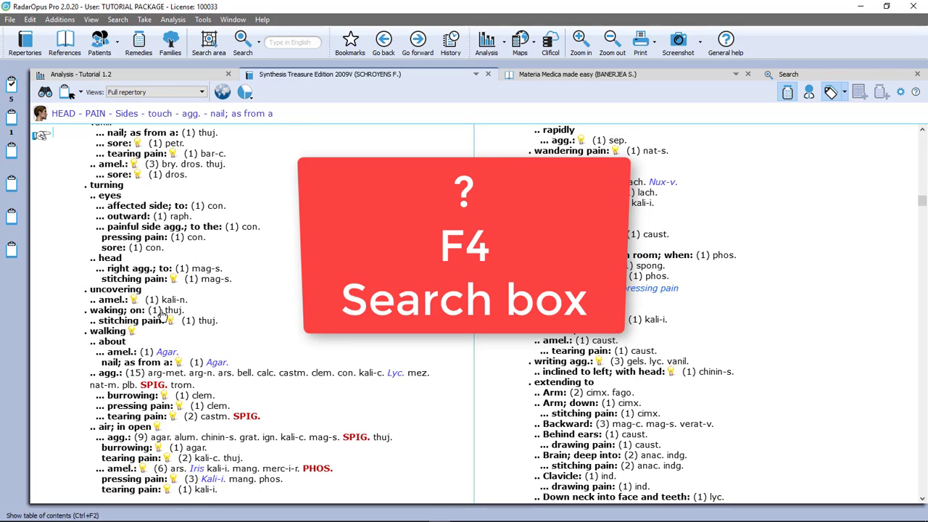
mouse_move(209, 231)
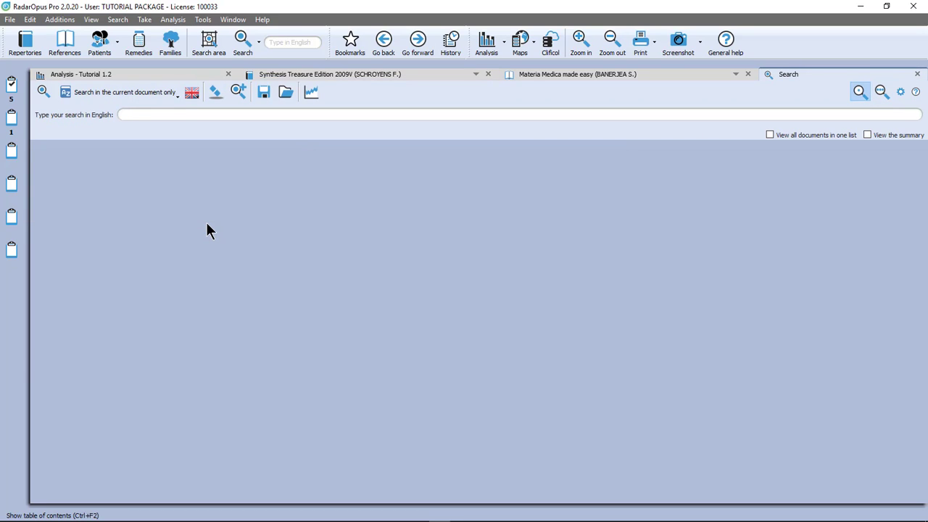
Search for vesicle lip to reach the Face – Eruptions – vesicles – Lips rubric.
text(vesiv)
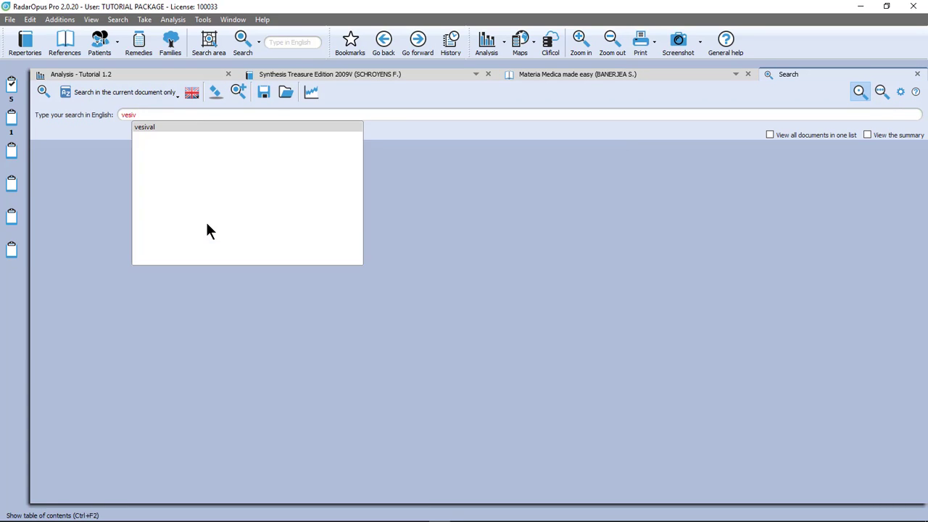
text(vesicle)
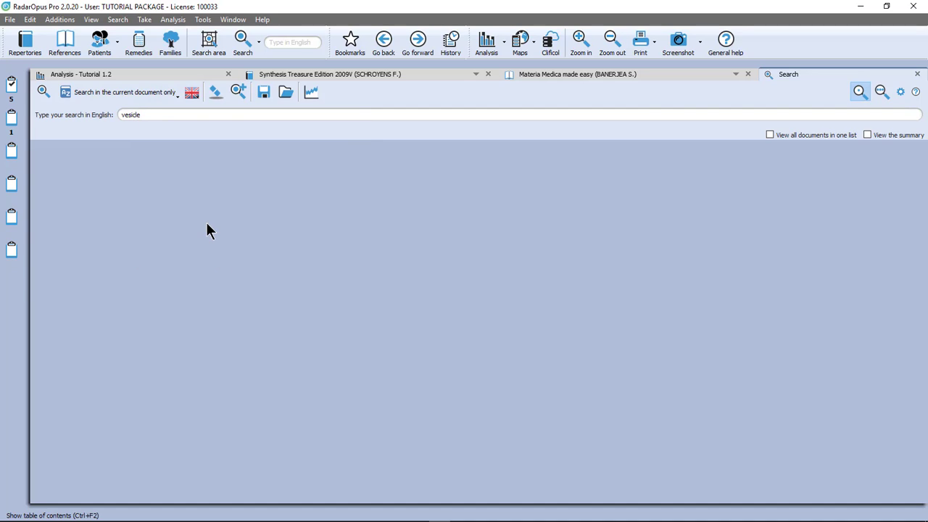
text(lip)
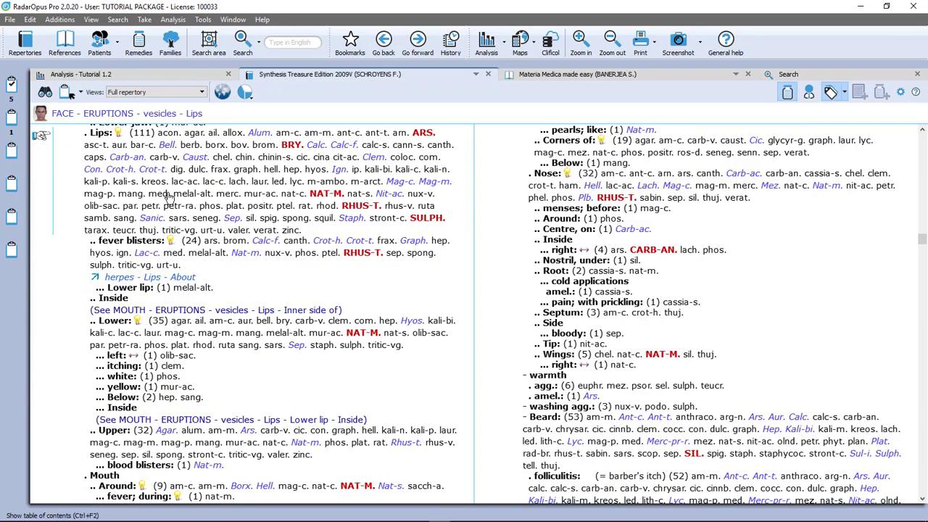
mouse_move(151, 142)
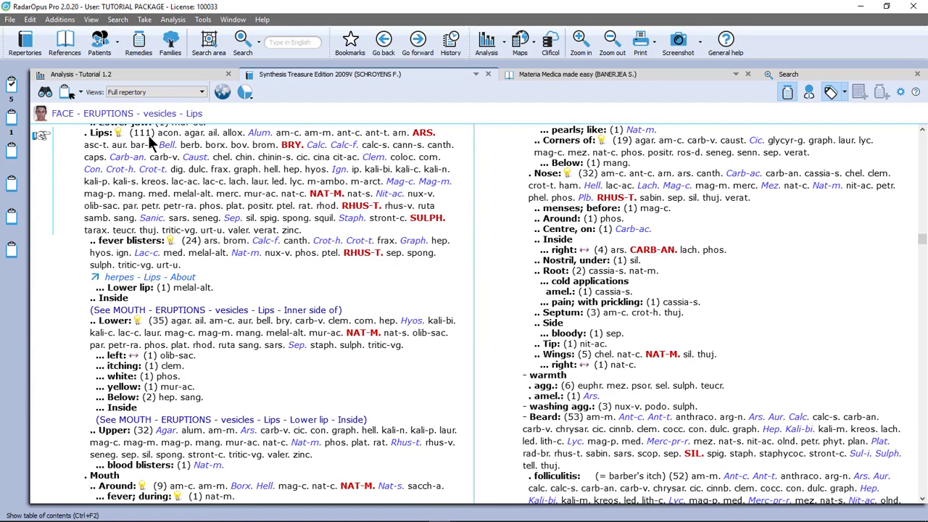
mouse_move(102, 138)
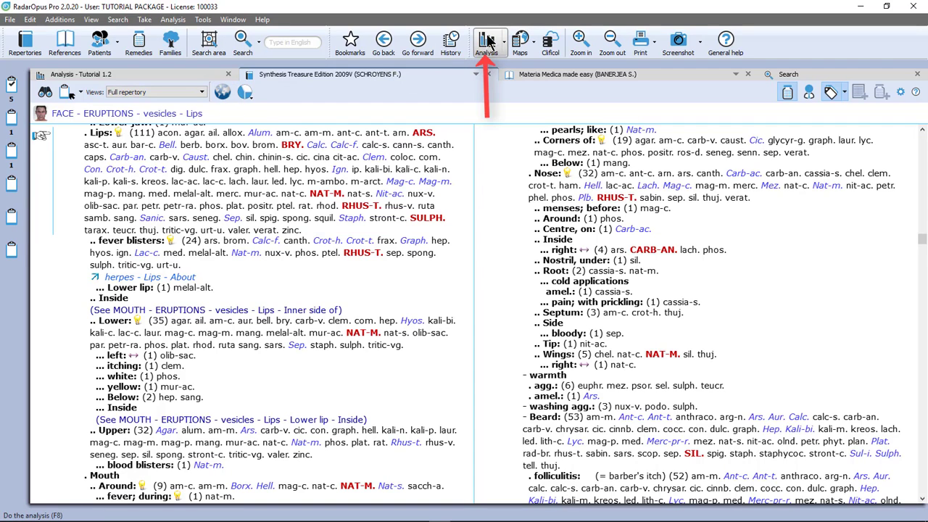
Show a single clipboard in the analysis grid, then bring Clipboards 2 and 1 back in.
click(487, 40)
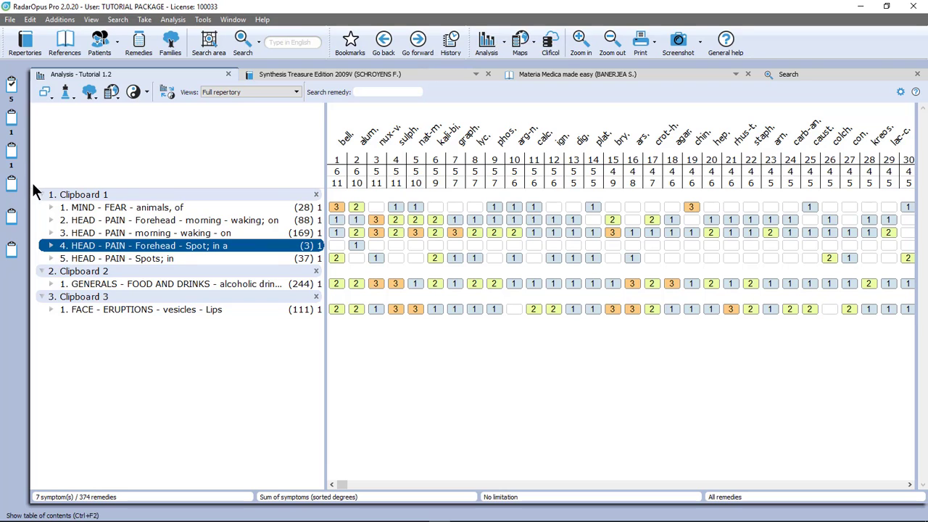
mouse_move(12, 101)
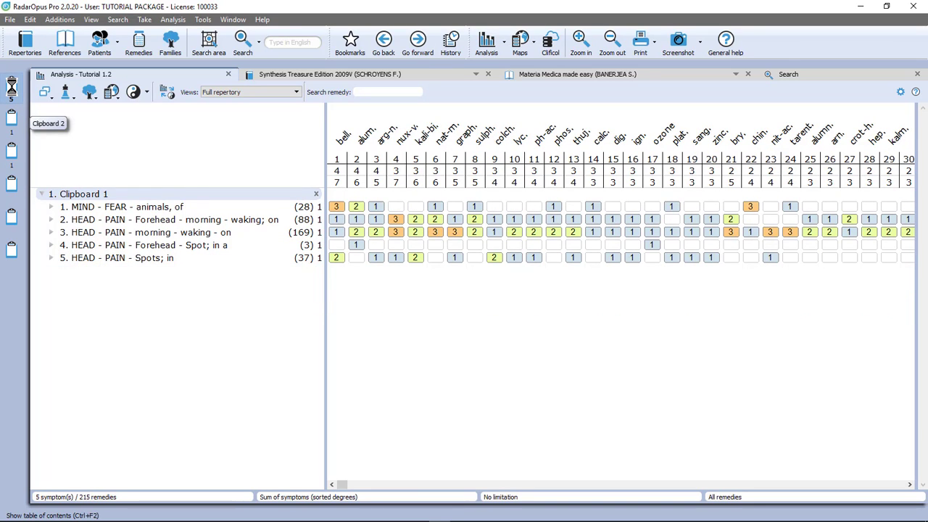
click(12, 123)
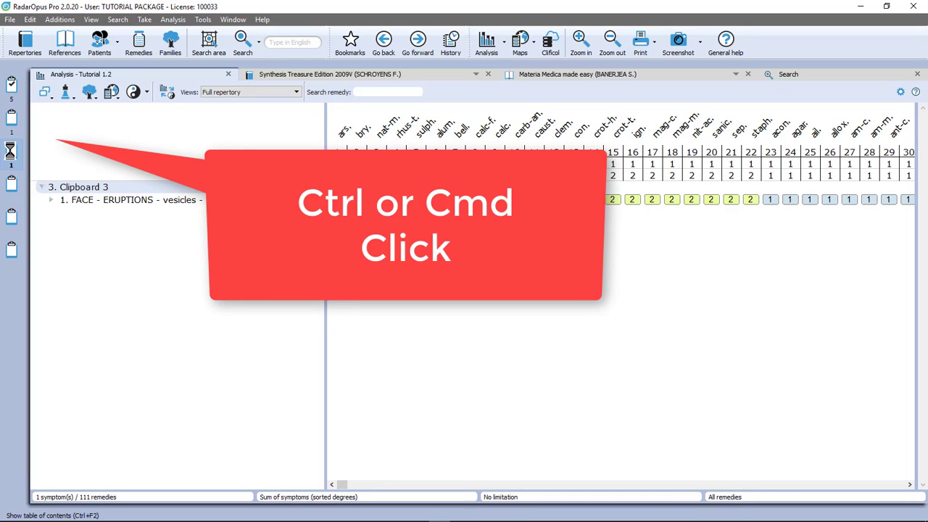
mouse_move(12, 84)
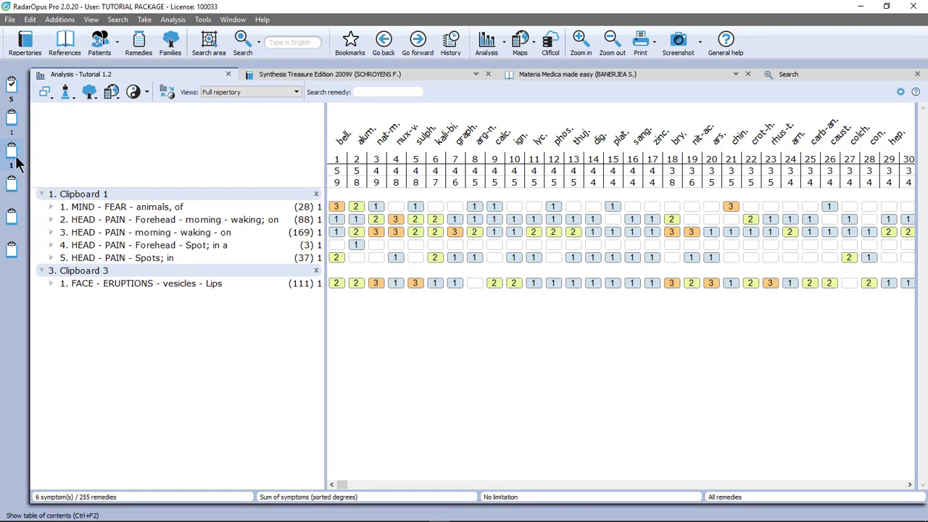
mouse_move(11, 165)
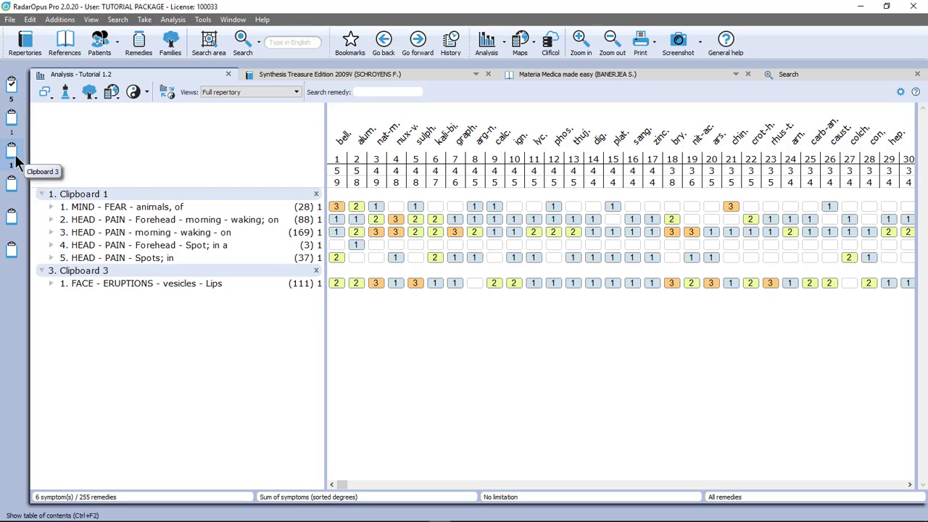
mouse_move(12, 145)
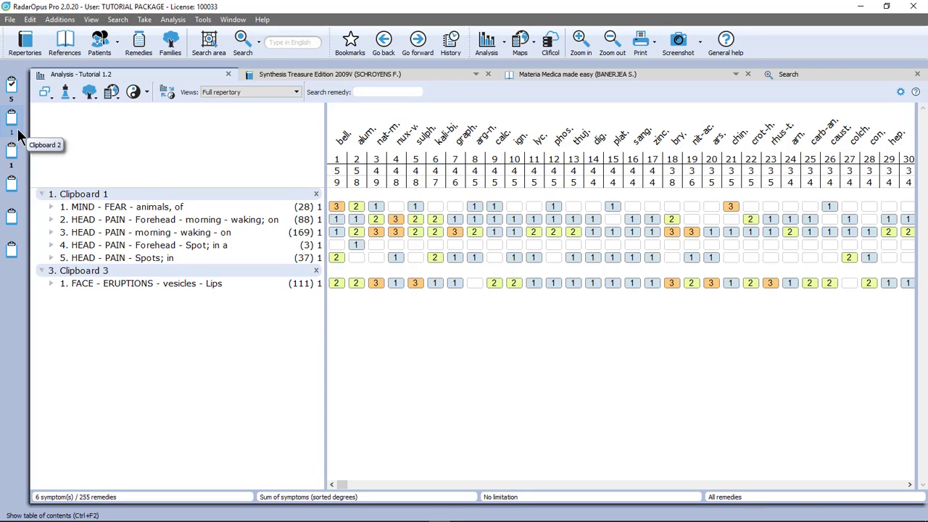
click(12, 122)
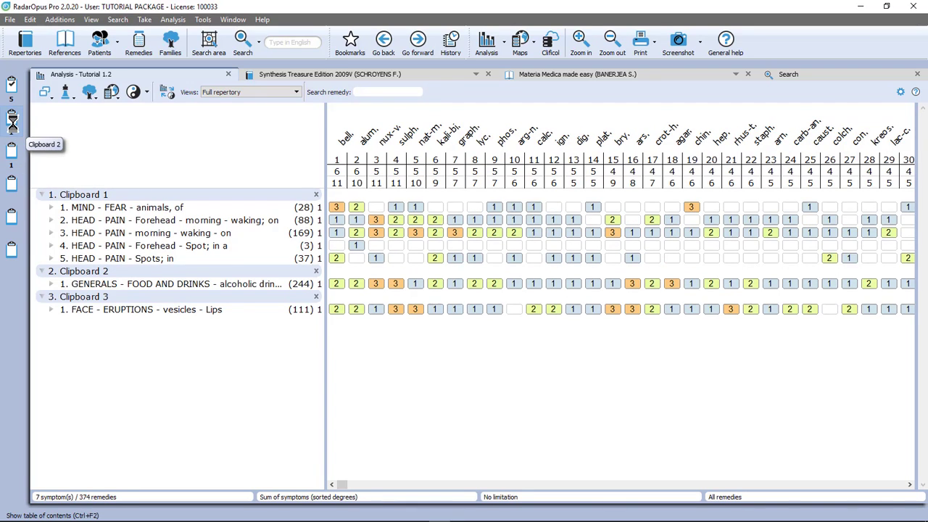
mouse_move(13, 105)
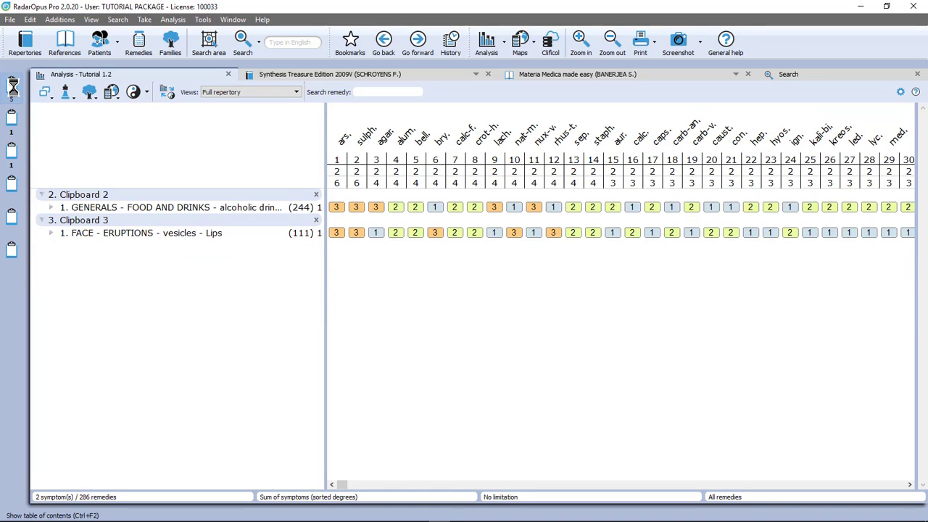
click(145, 232)
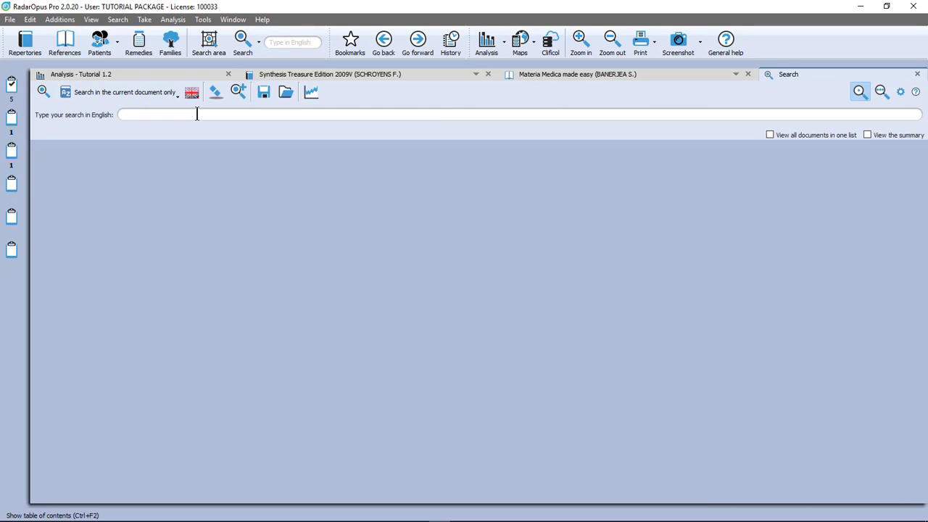
Search the current document for vomit pregnant black, getting no matches.
text(vomit pregnant)
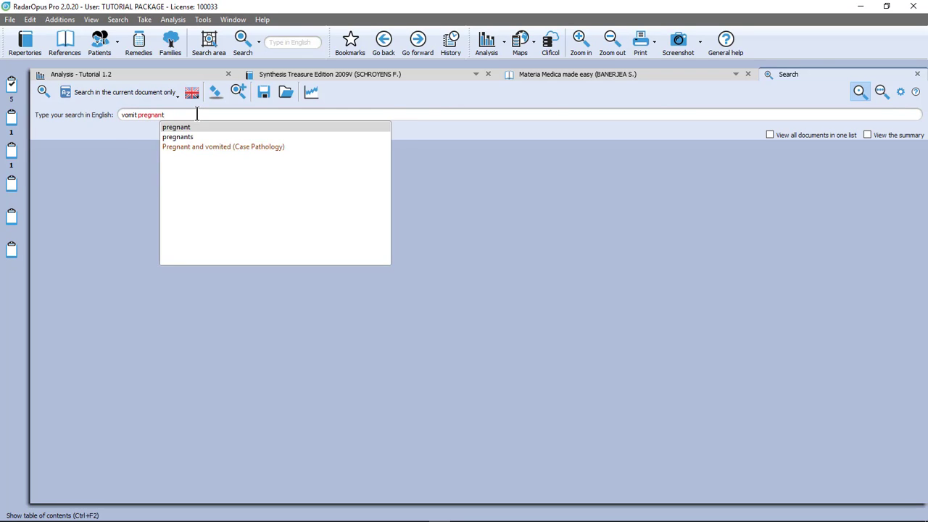
text(black)
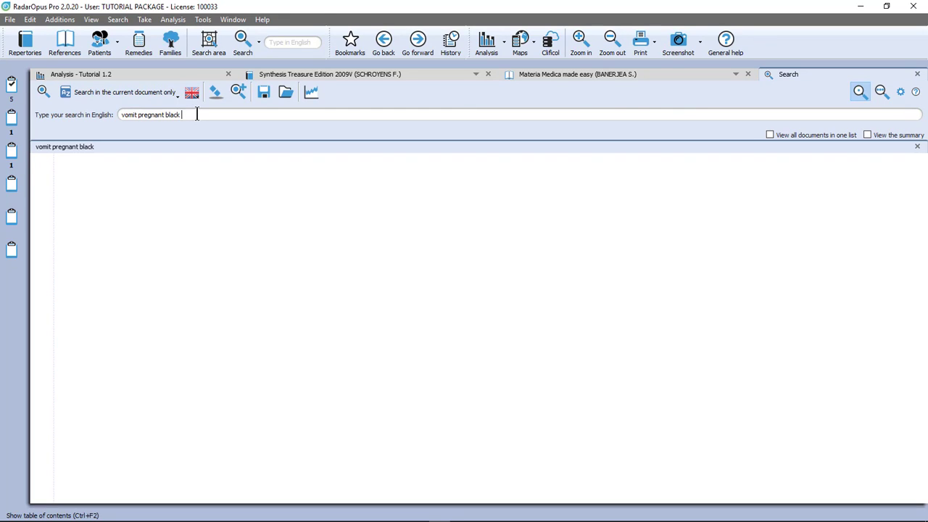
click(162, 115)
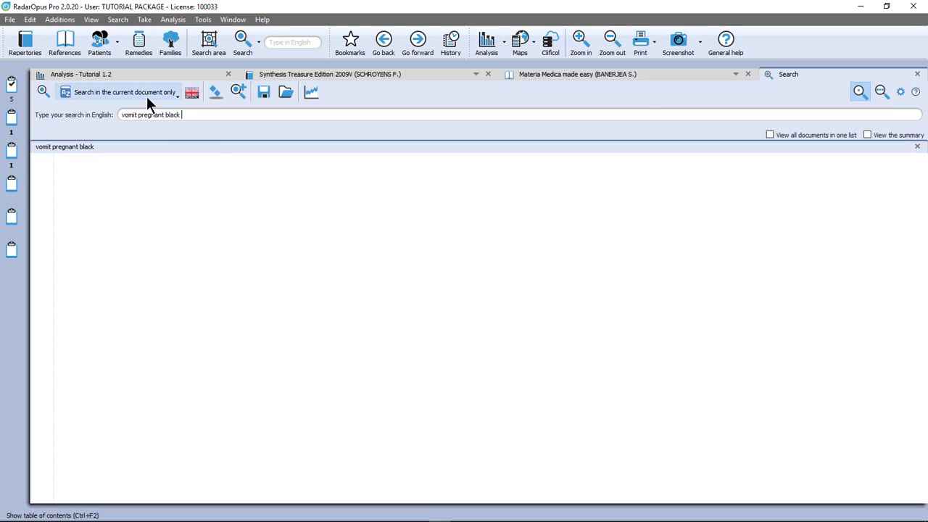
click(123, 93)
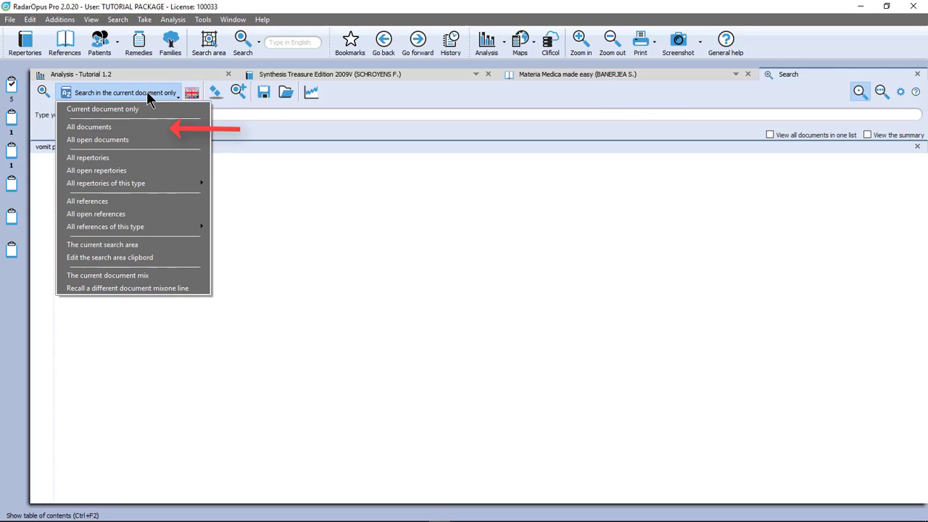
mouse_move(177, 107)
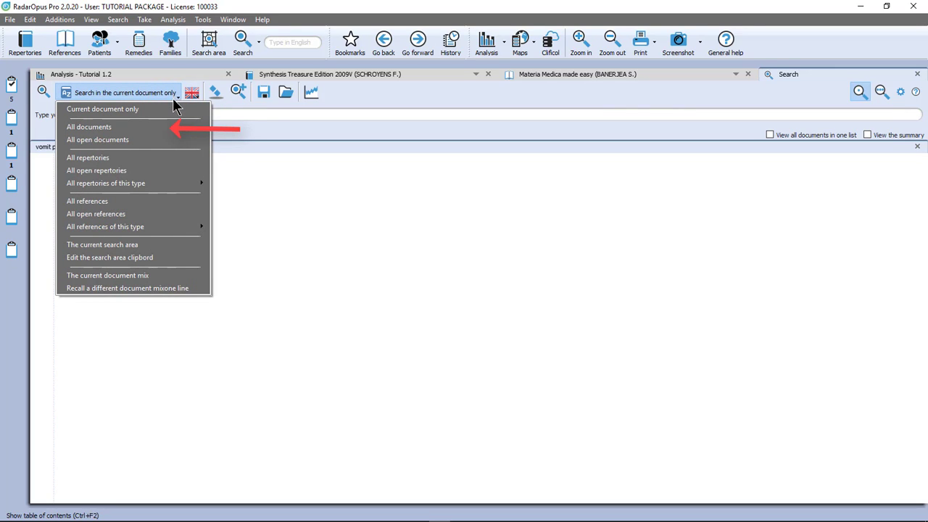
mouse_move(88, 128)
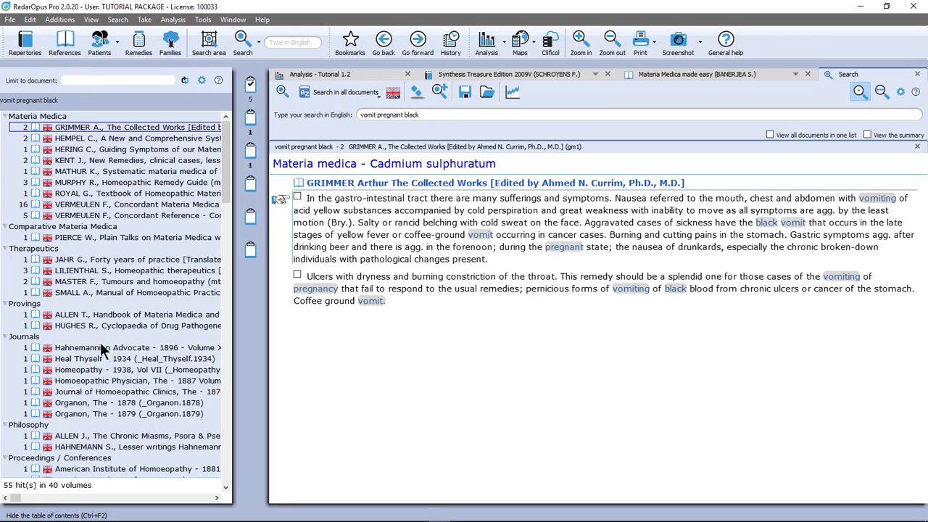
mouse_move(79, 139)
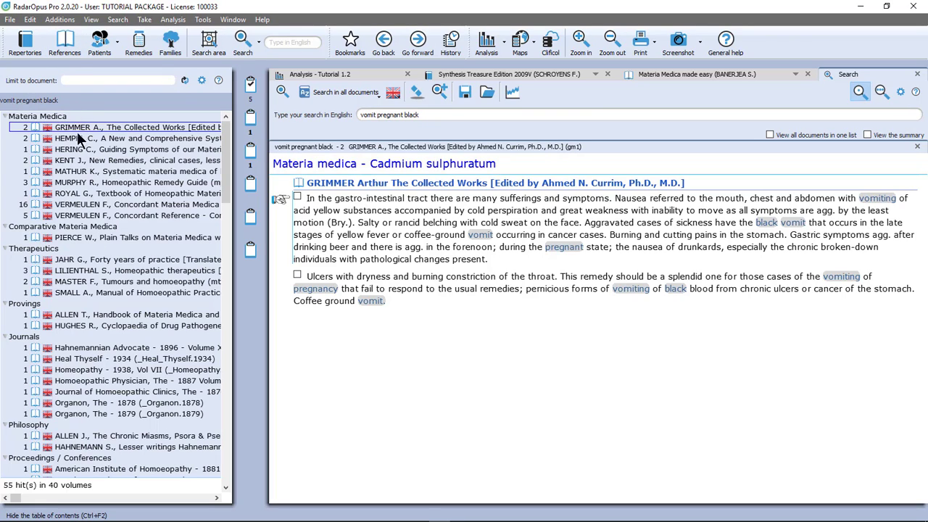
mouse_move(80, 137)
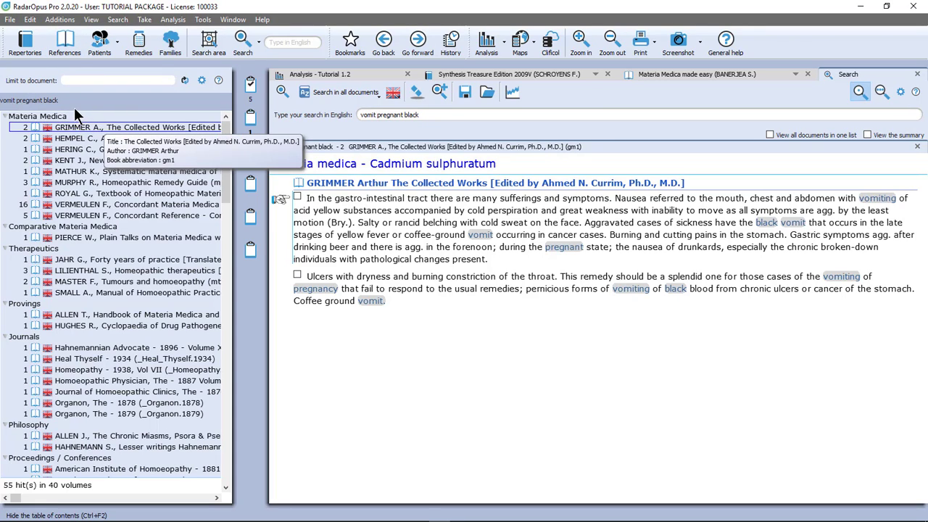
mouse_move(94, 102)
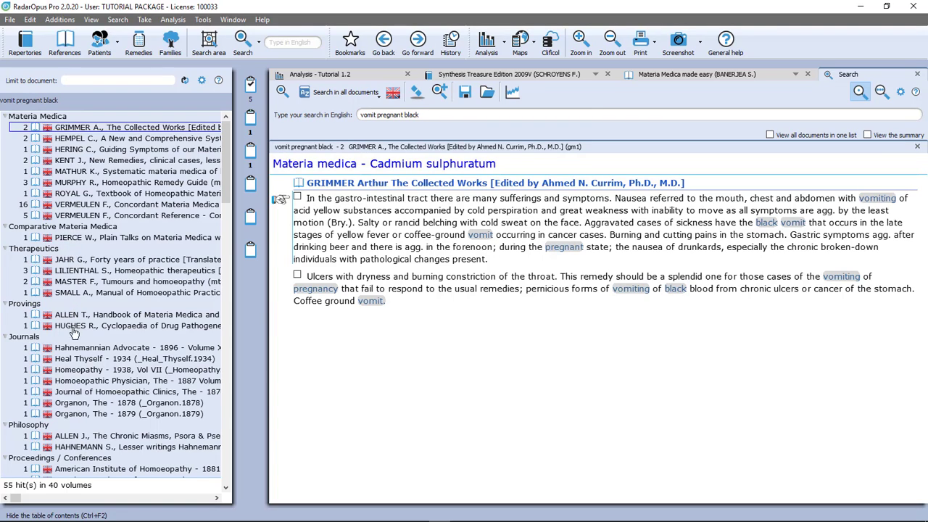
mouse_move(75, 359)
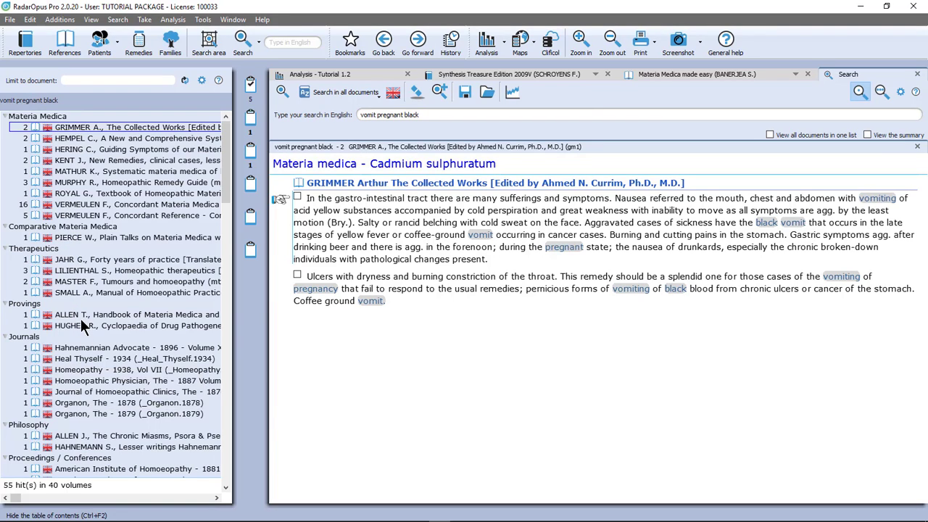
mouse_move(70, 327)
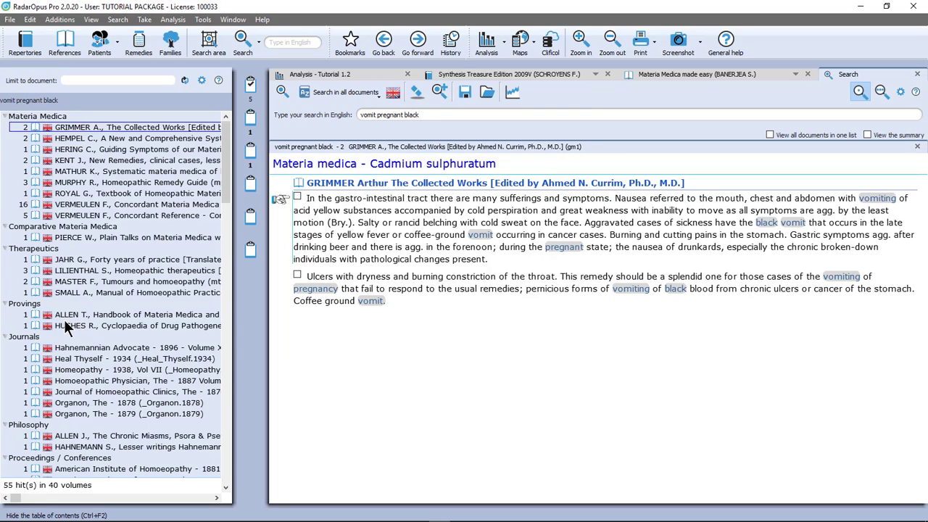
mouse_move(73, 314)
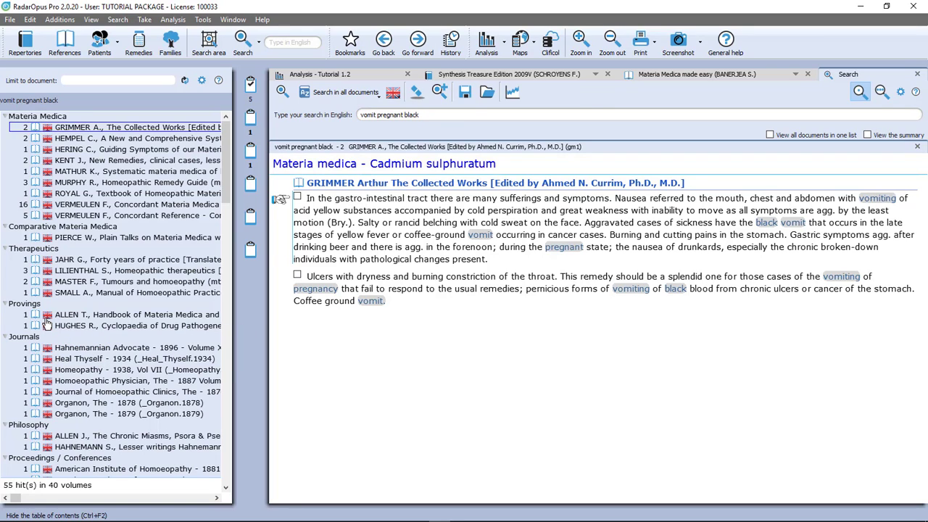
mouse_move(52, 172)
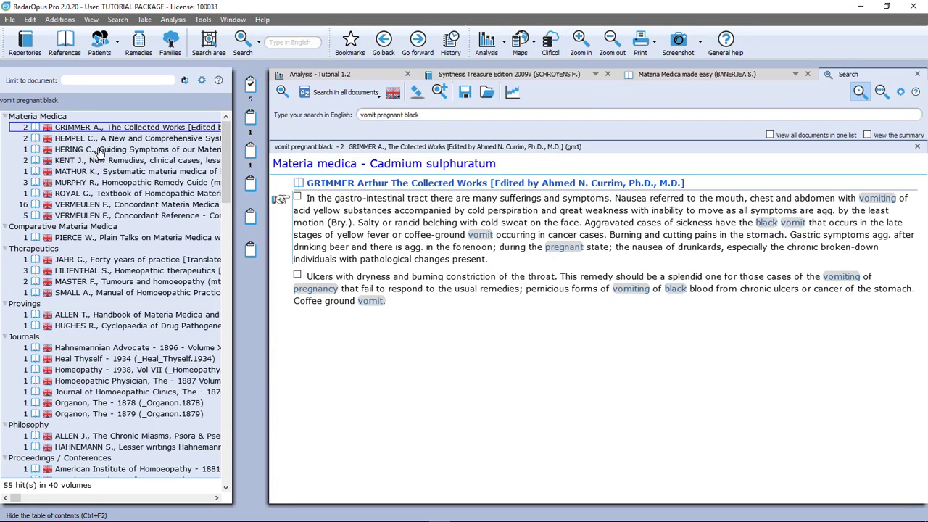
Show the Hering Guiding Symptoms Nux vomica passage from the search hits.
click(131, 148)
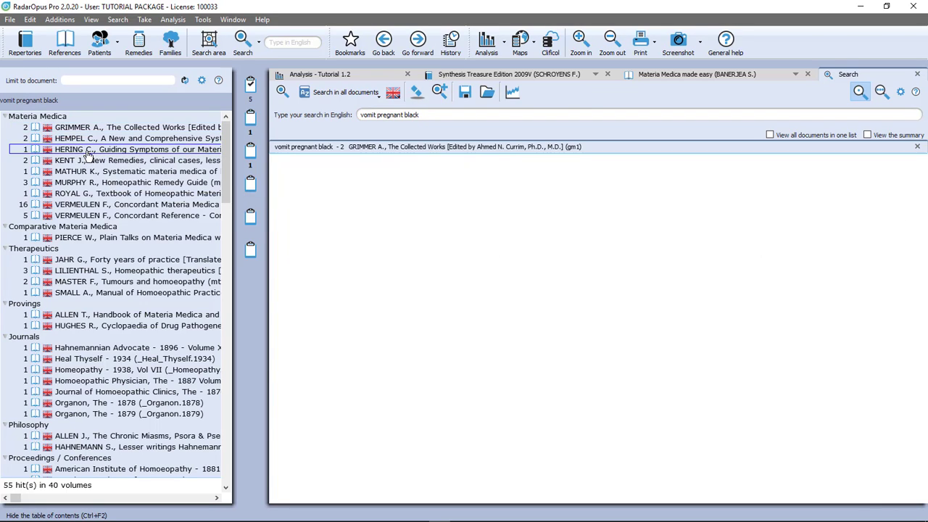
click(136, 147)
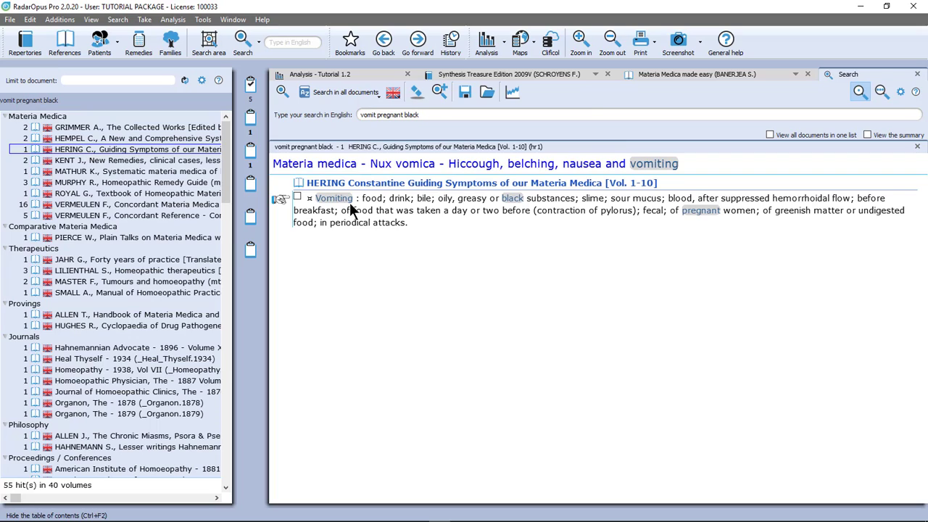
mouse_move(356, 212)
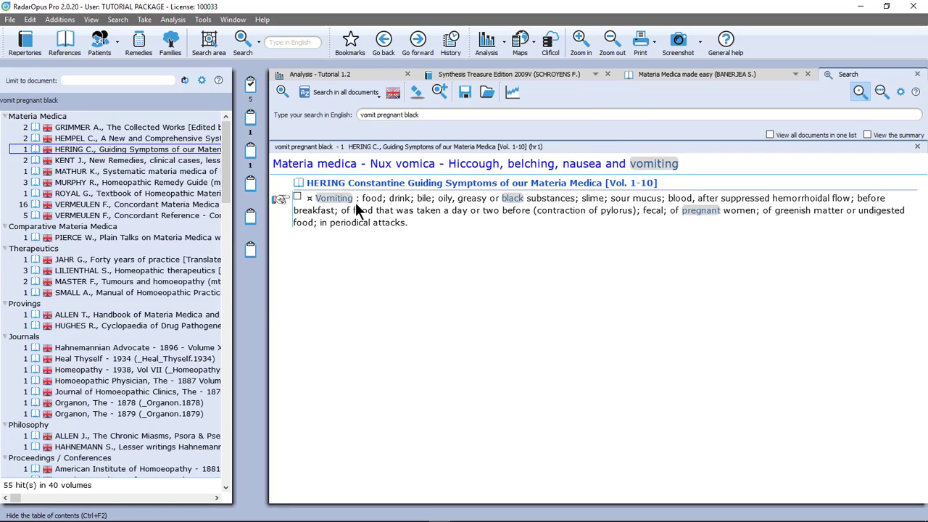
mouse_move(481, 206)
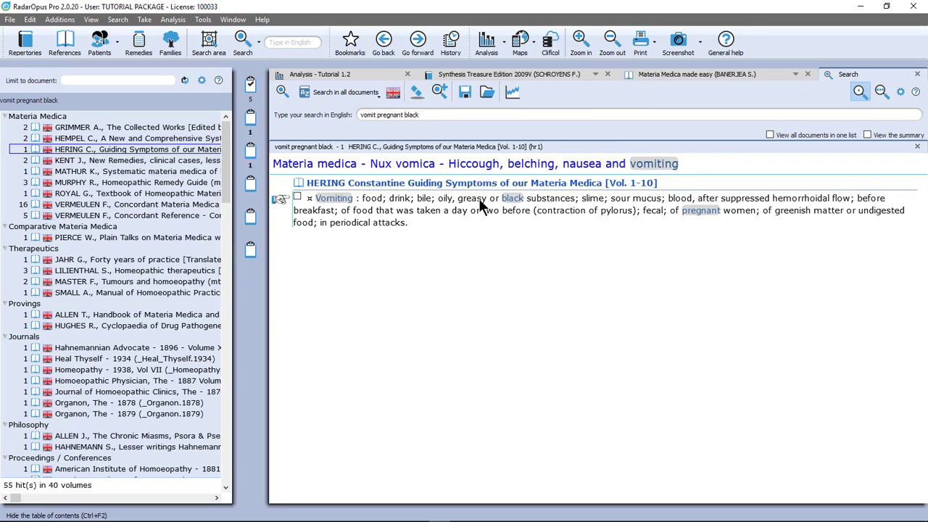
mouse_move(563, 206)
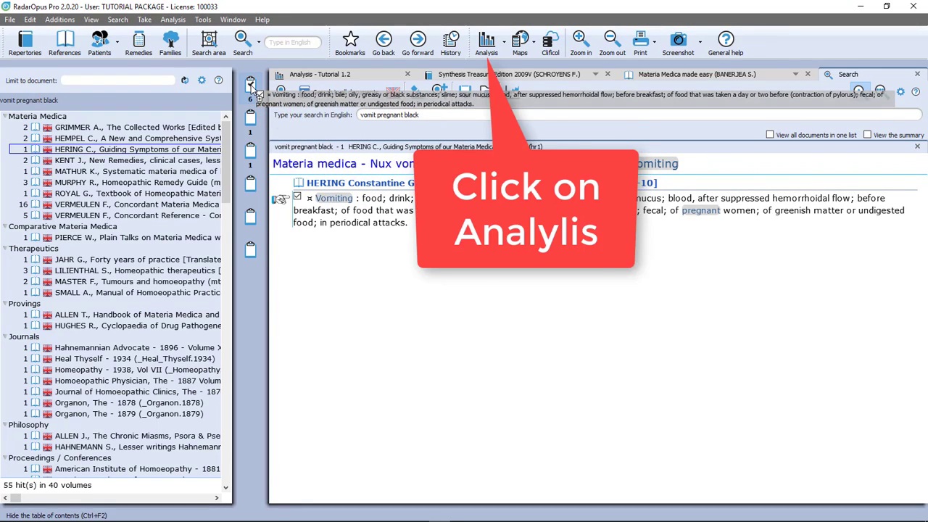
Switch to the Tutorial 1.2 analysis grid with its three clipboards.
click(488, 41)
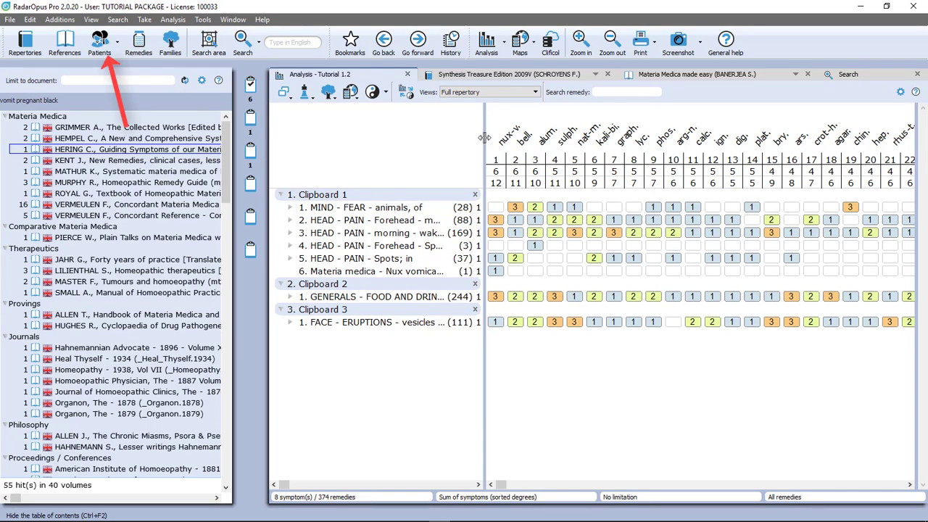
mouse_move(351, 90)
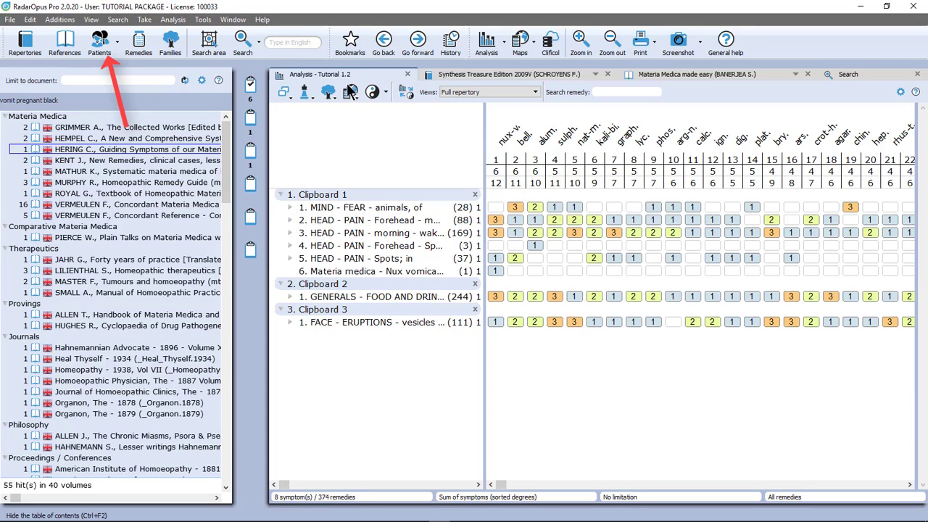
mouse_move(99, 41)
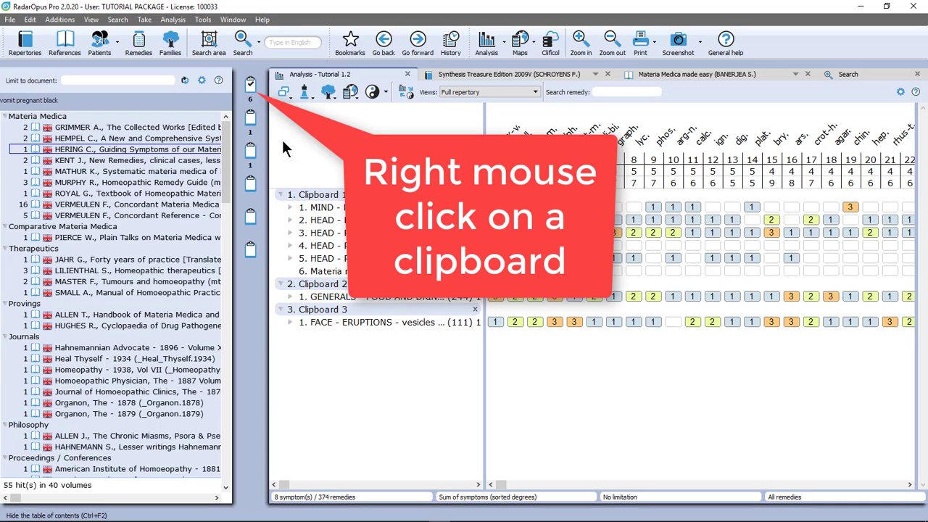
Save the current analysis to the default folder under the name tutorial.
right_click(250, 83)
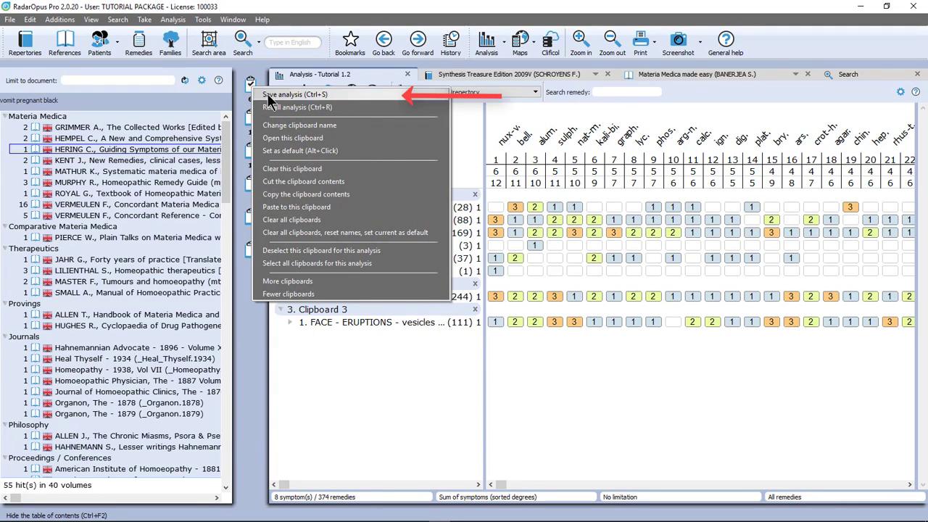
click(294, 95)
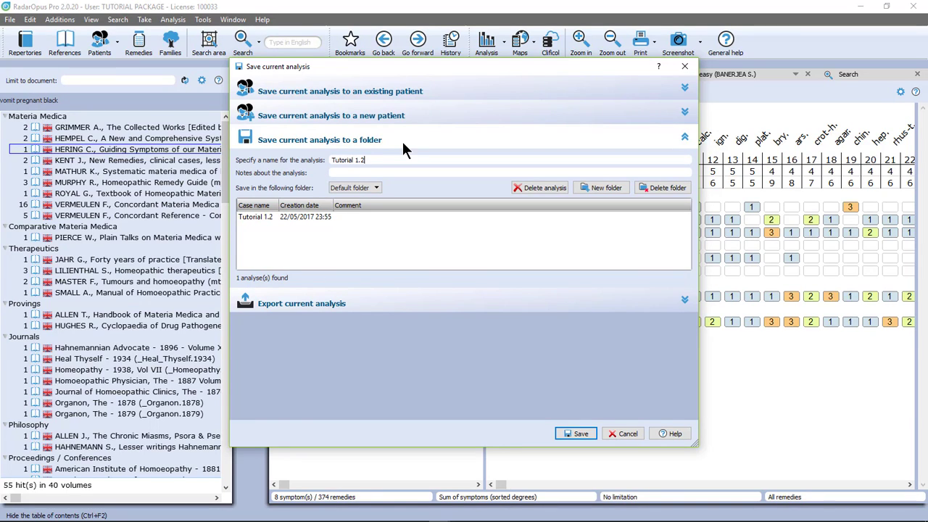
key(Backspace)
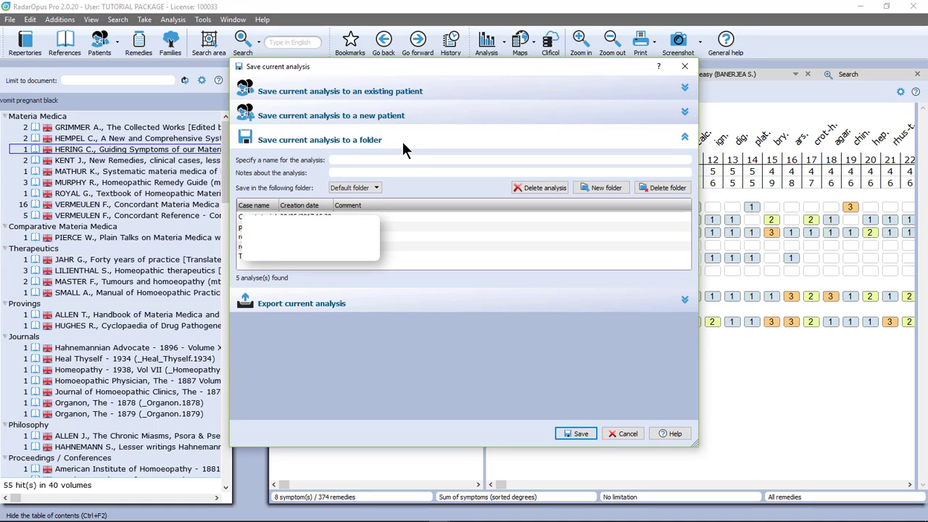
text(test)
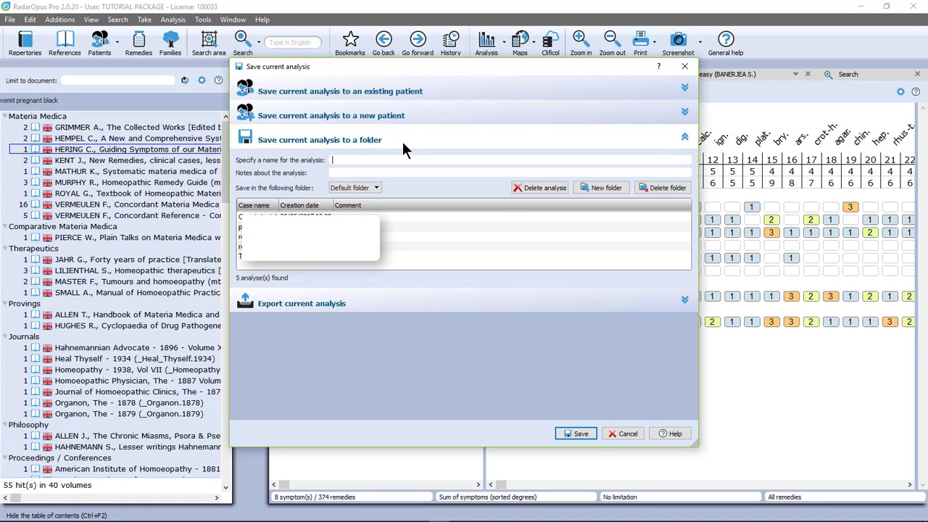
text(tutorial)
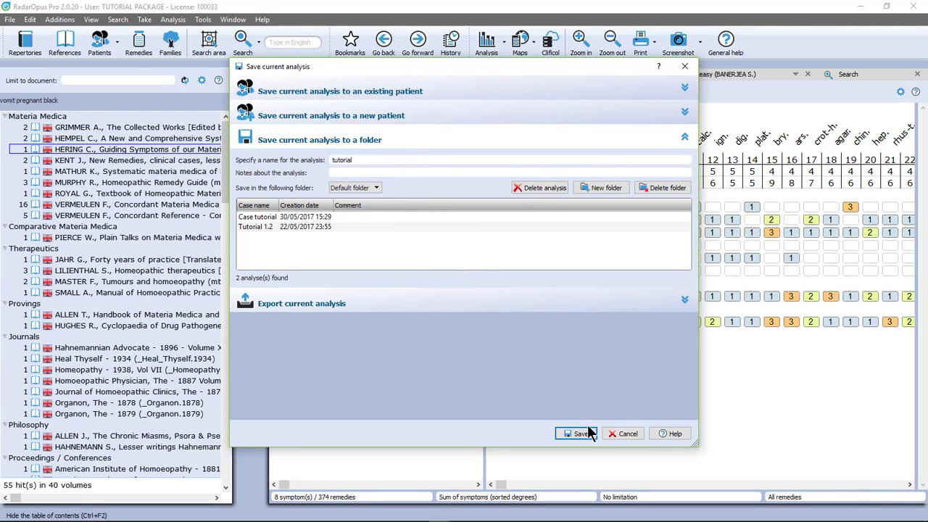
click(577, 432)
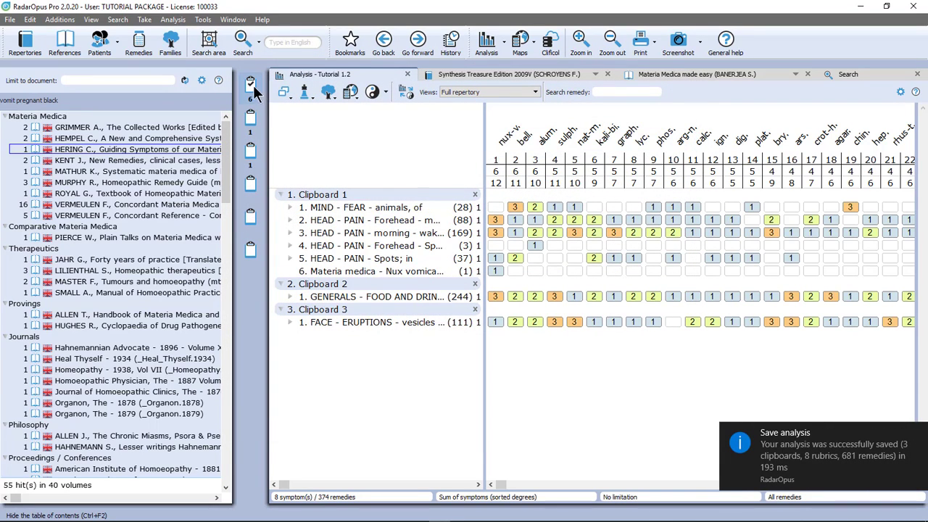
Clear all clipboards, then bring up the clipboard options again.
click(249, 86)
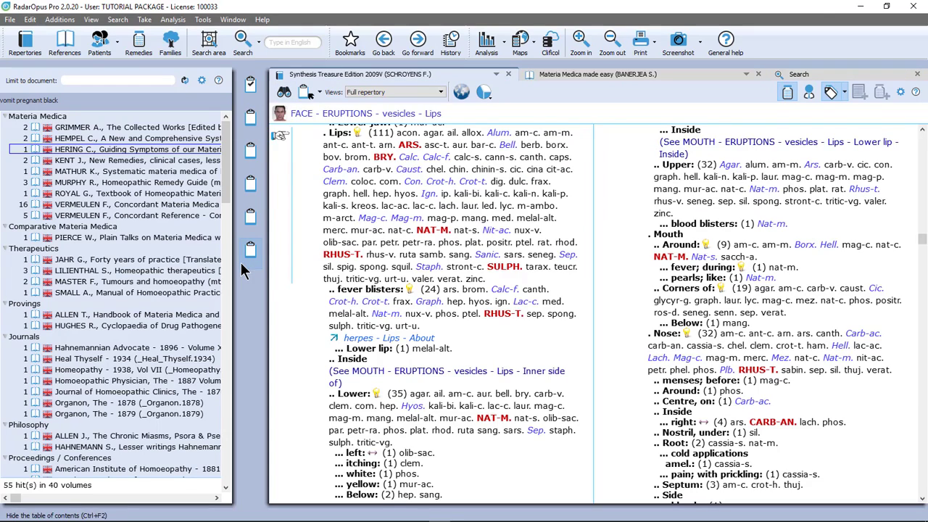
mouse_move(249, 250)
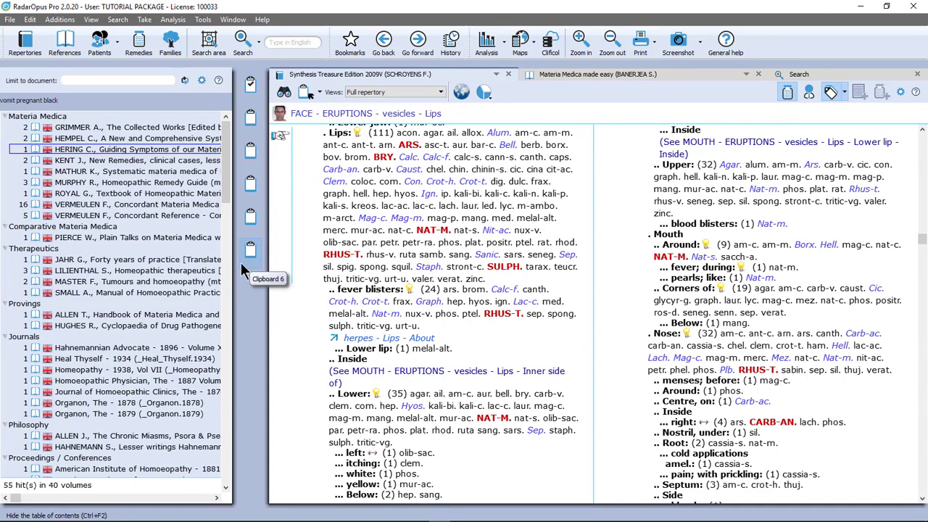
click(250, 83)
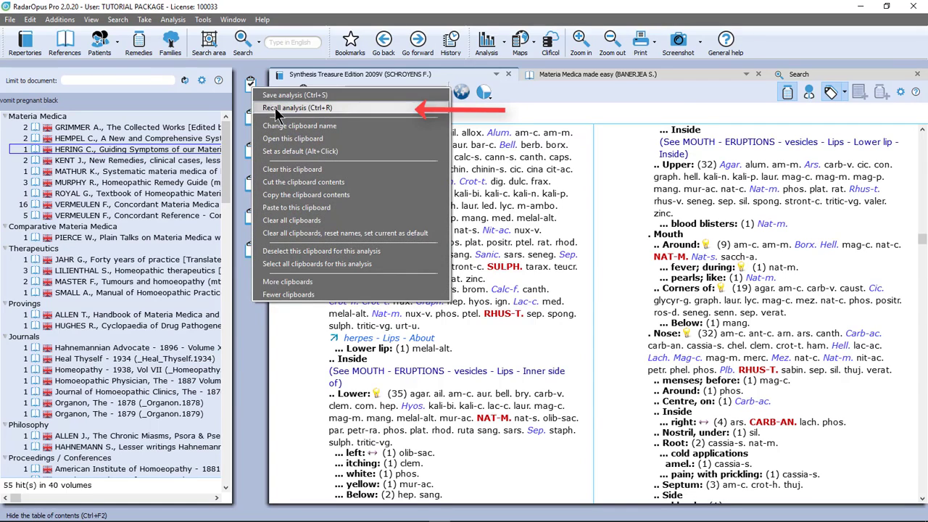
Recall the saved 'tutorial' analysis, filtering by 'tu', restoring three clipboards, eight rubrics and 681 remedies.
click(296, 107)
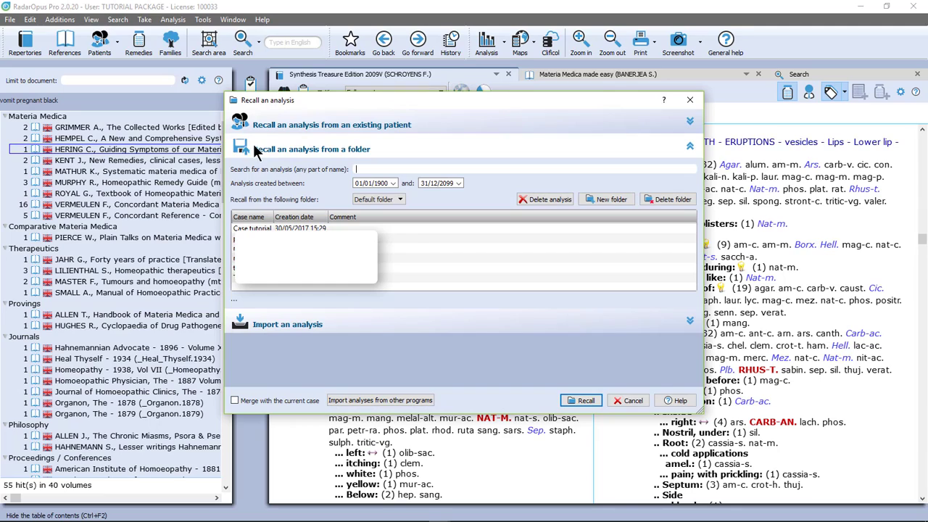
mouse_move(370, 154)
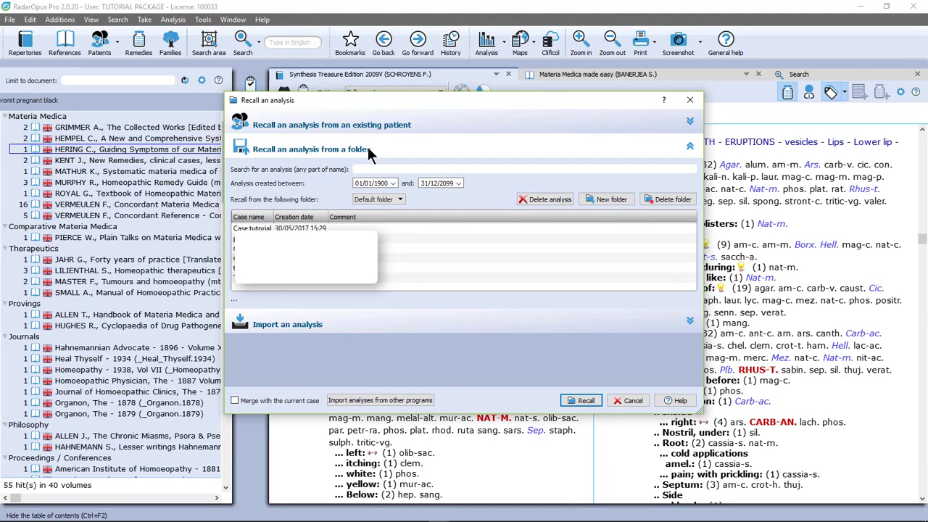
text(tuto)
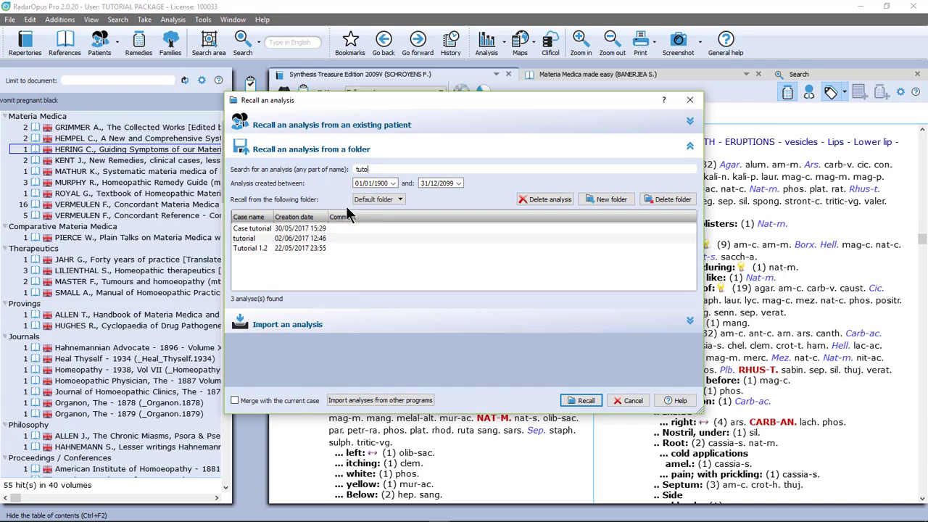
click(244, 237)
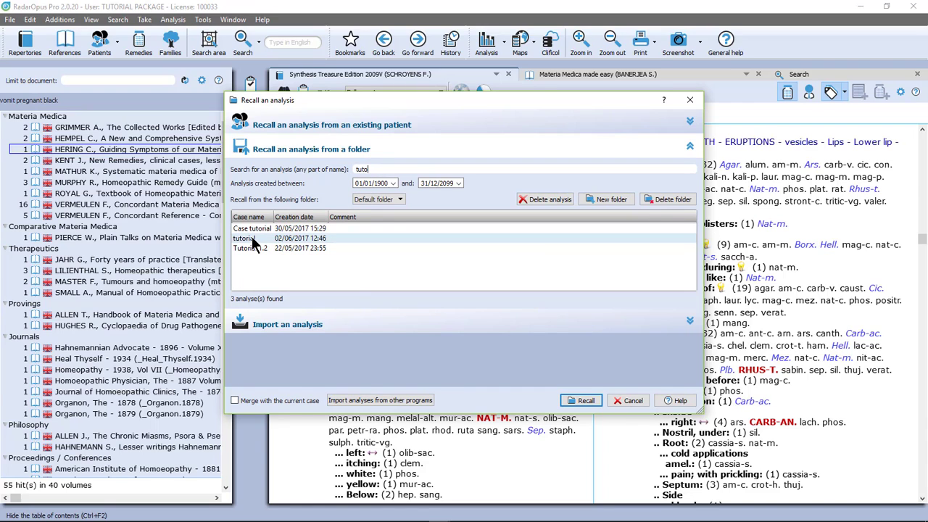
click(244, 238)
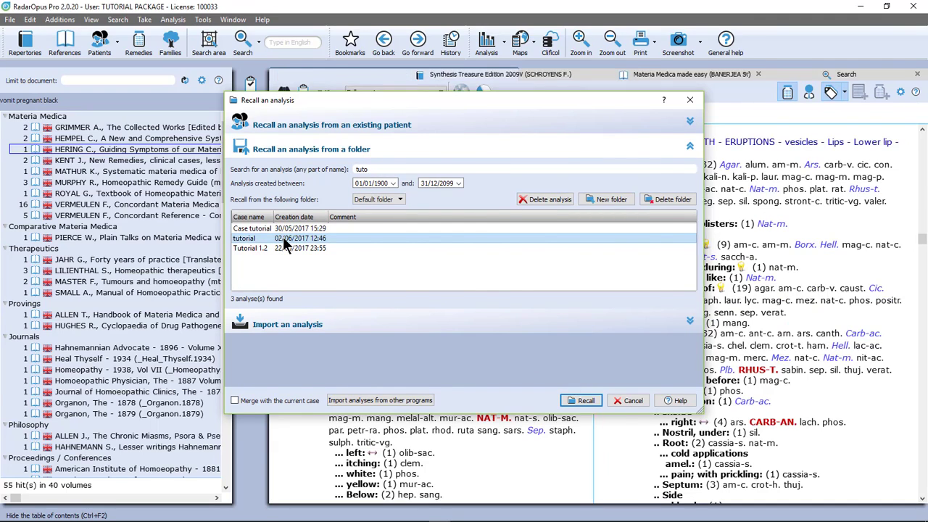
click(586, 400)
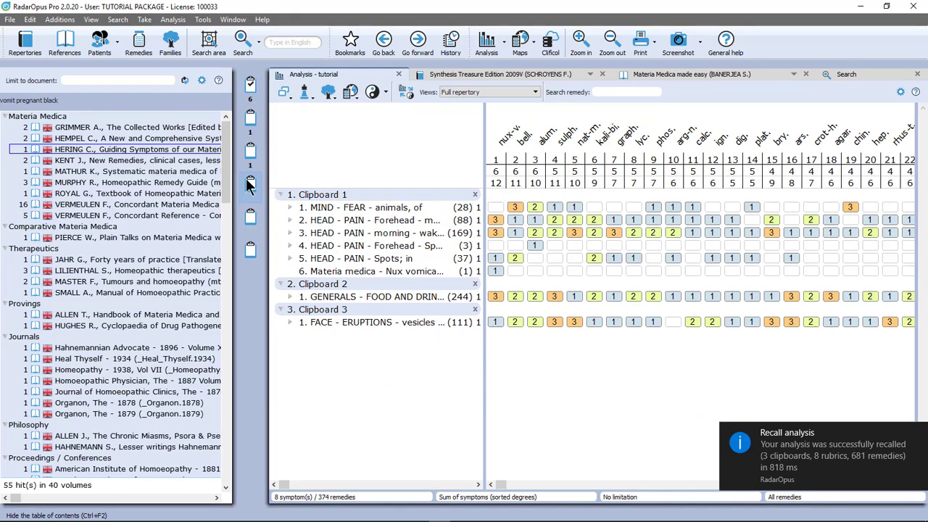
mouse_move(250, 186)
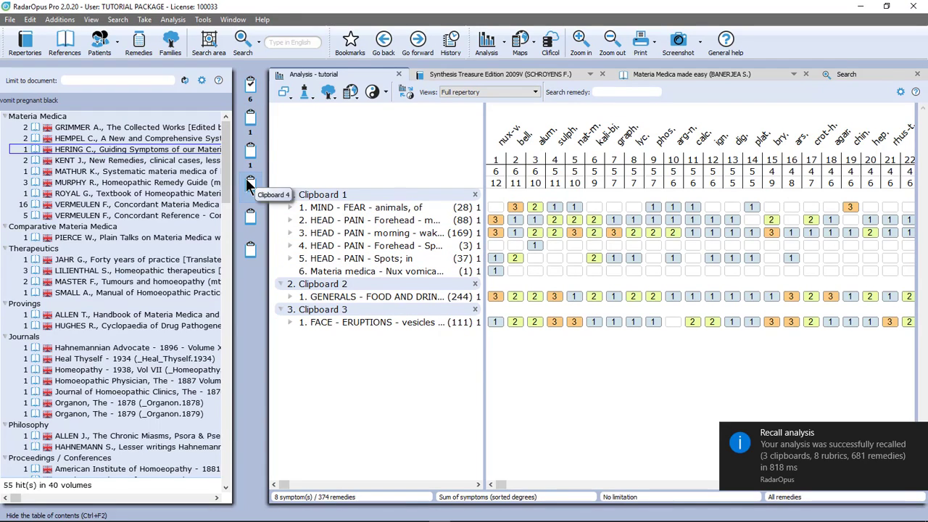